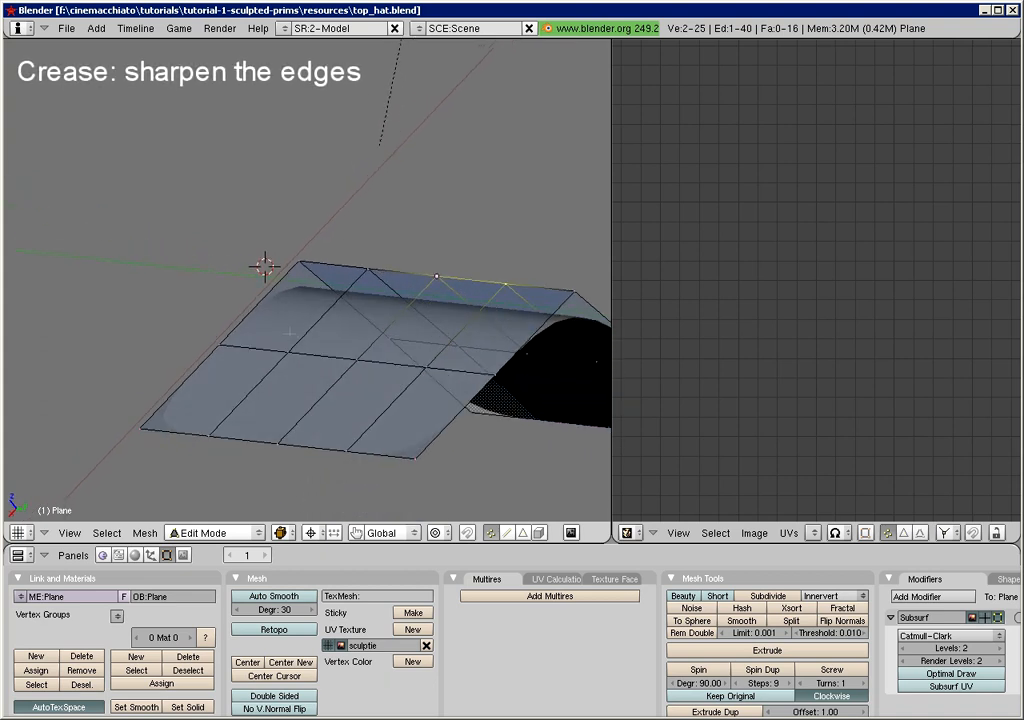
- Start Crease SubSurf on the plane's selected ridge edges via the Mesh edge commands
{"action": "left_click", "coordinate": [144, 532]}
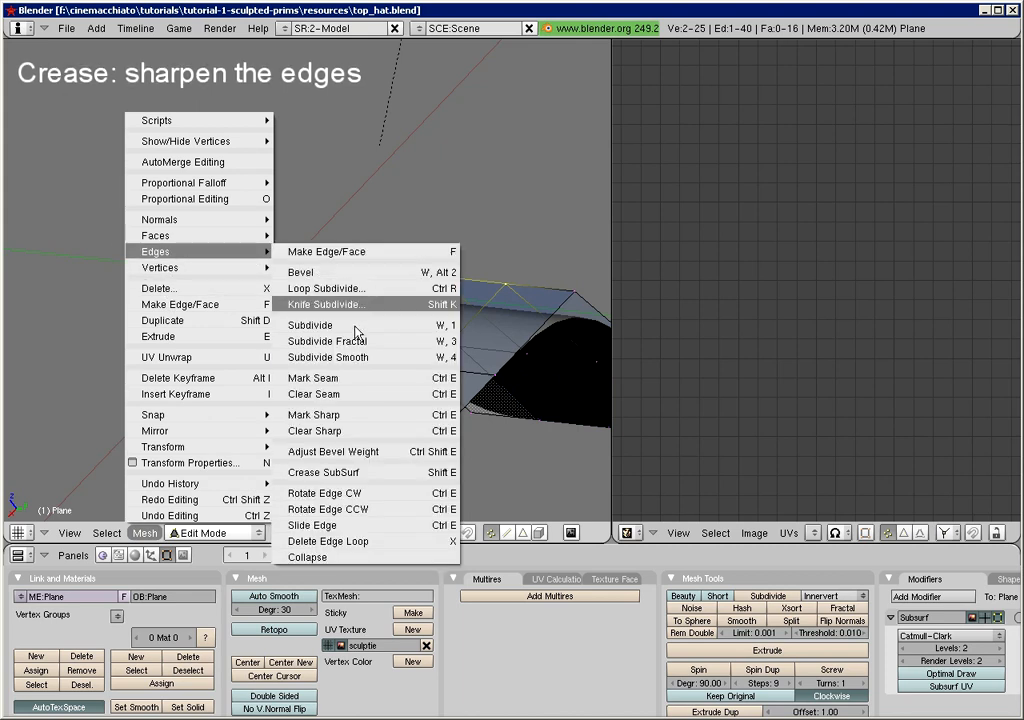
{"action": "mouse_move", "coordinate": [358, 478]}
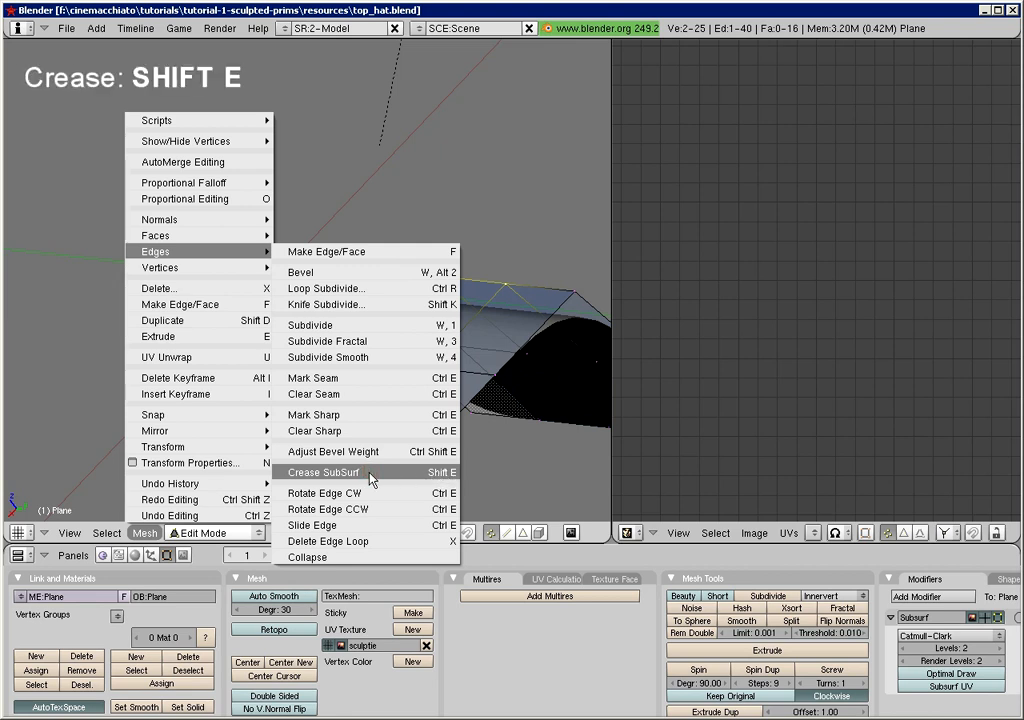
{"action": "left_click", "coordinate": [322, 472]}
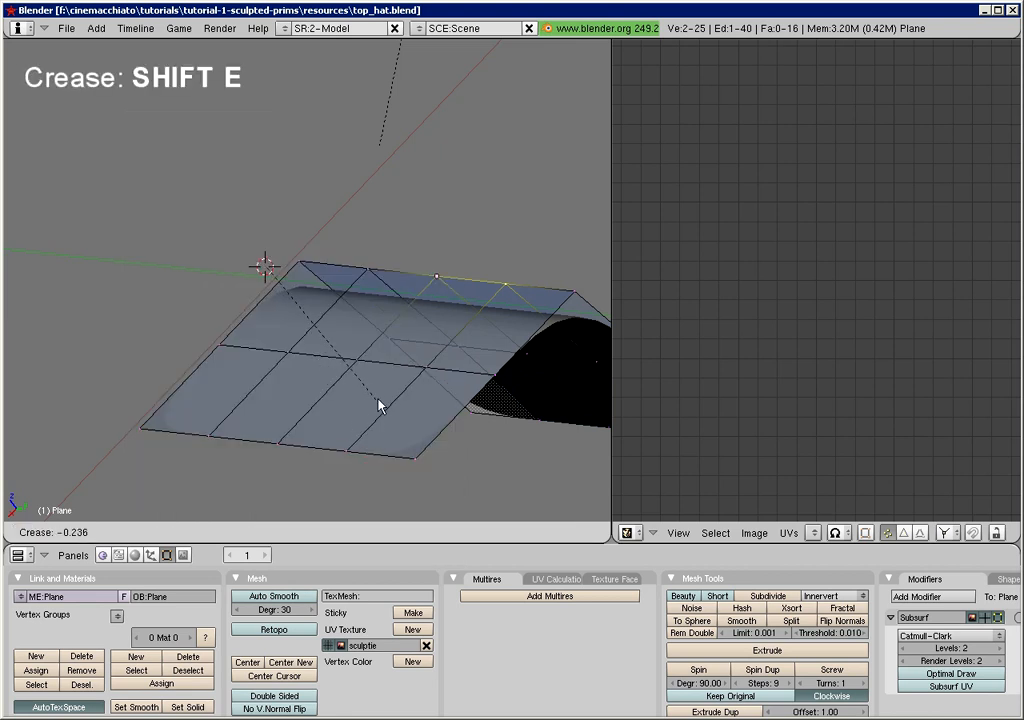
{"action": "mouse_move", "coordinate": [516, 372]}
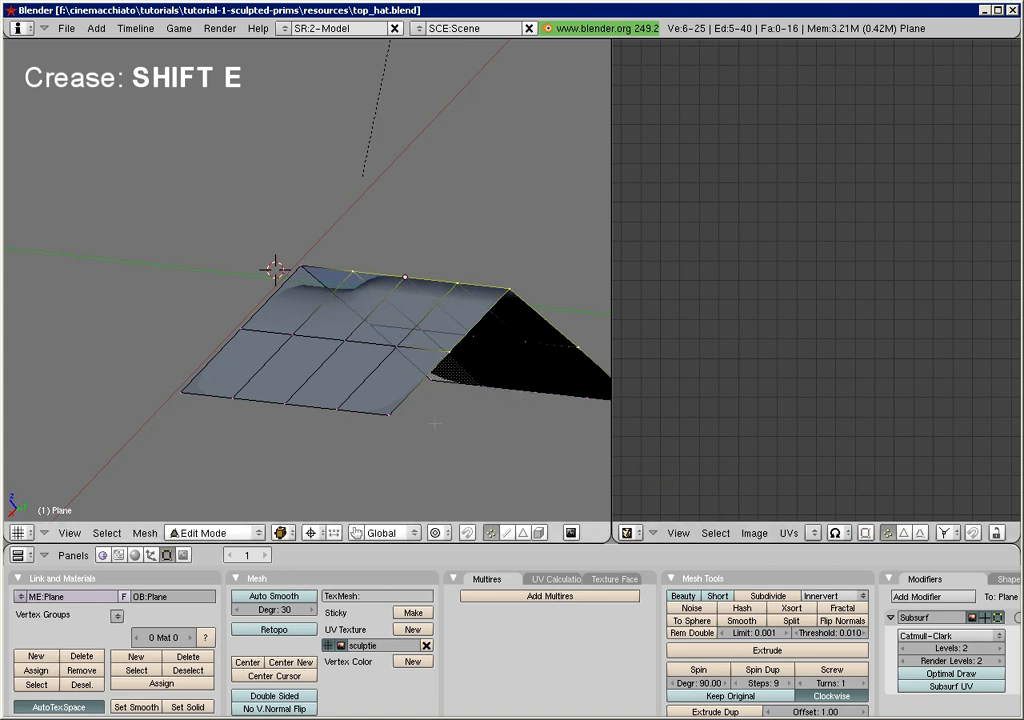
- Load the top hat, view it from the front, and begin creasing its top rim edges with Shift+E
{"action": "left_click", "coordinate": [212, 532]}
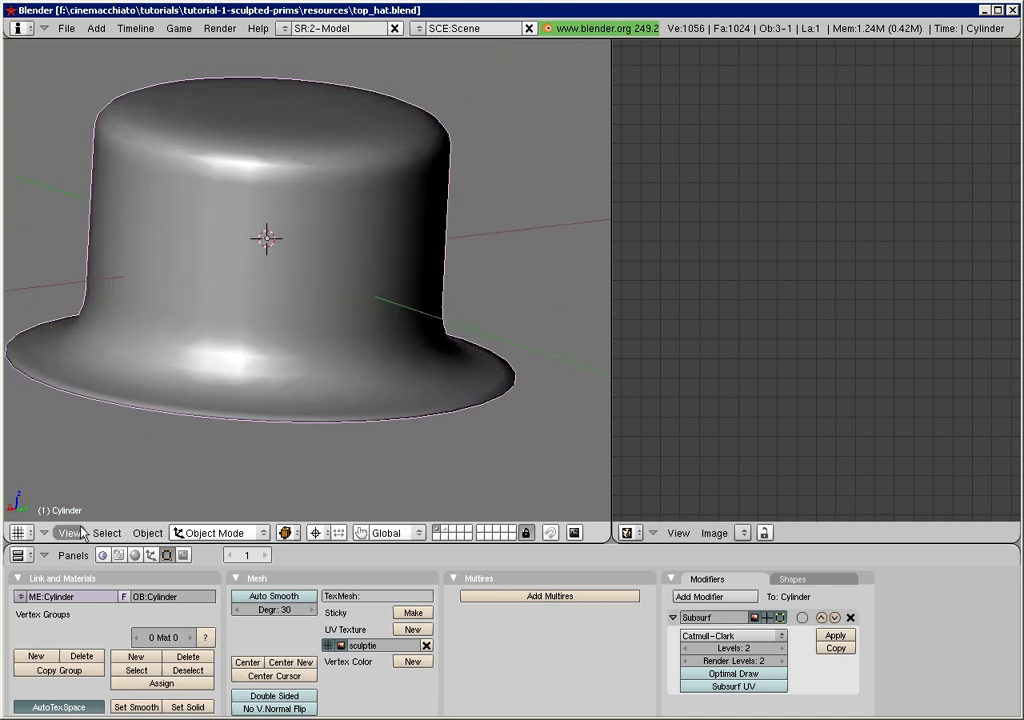
{"action": "left_click", "coordinate": [70, 532]}
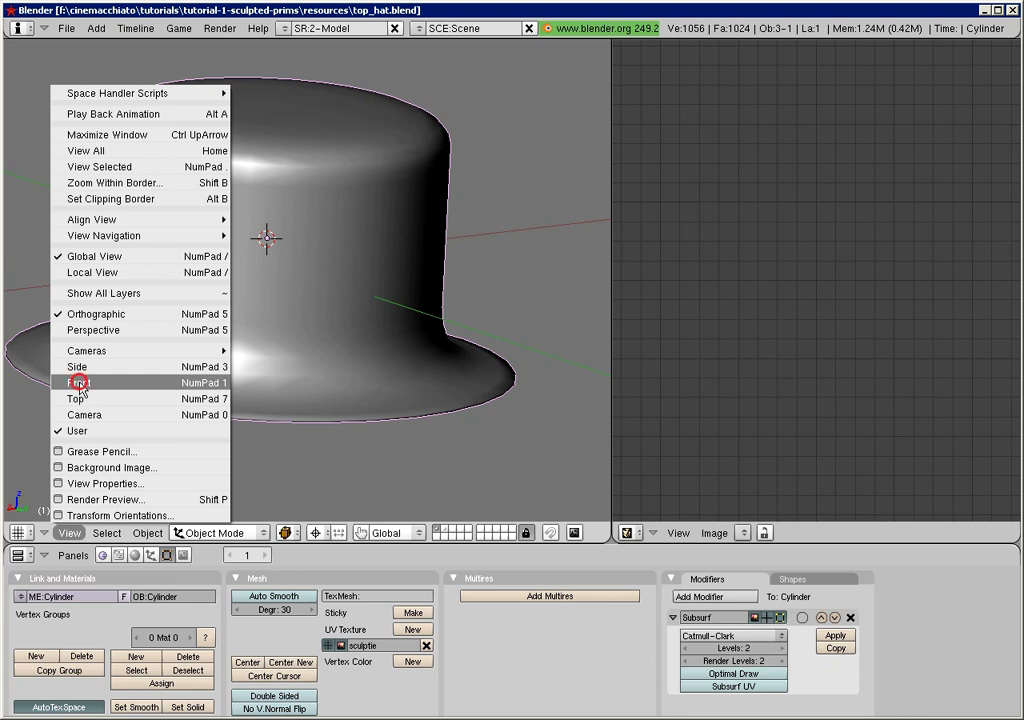
{"action": "left_click", "coordinate": [76, 382]}
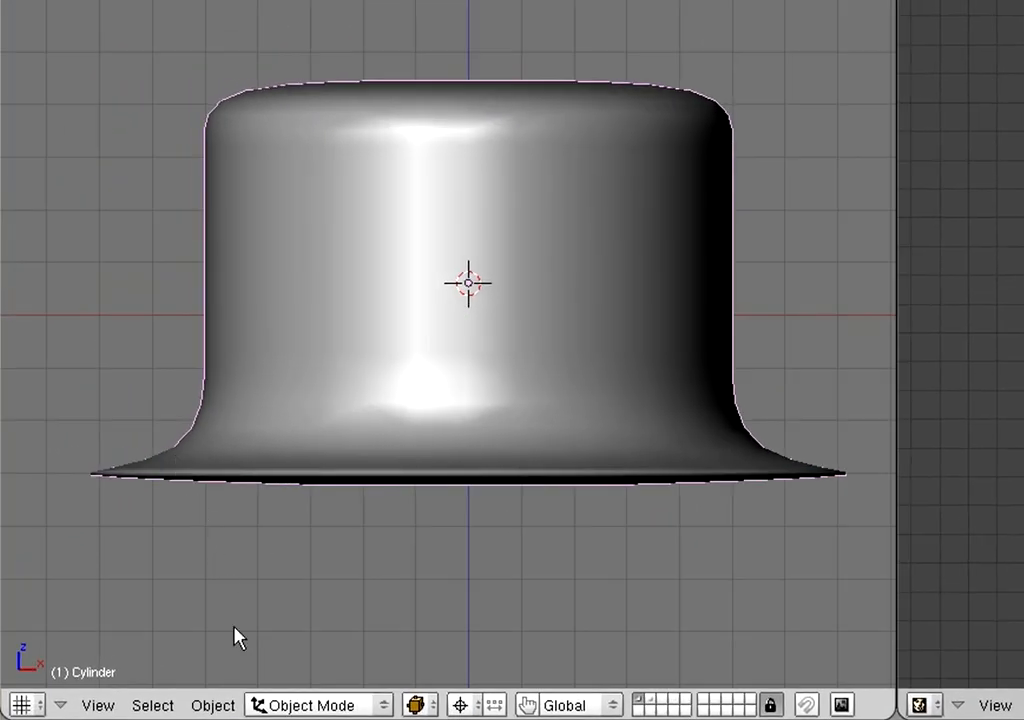
{"action": "left_click", "coordinate": [316, 704]}
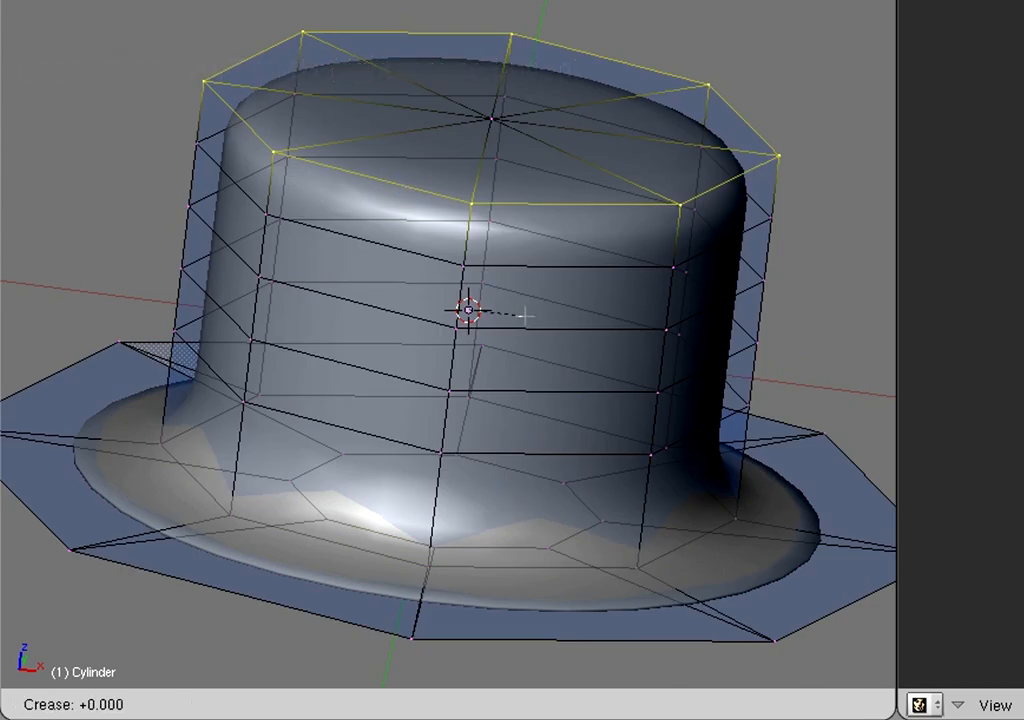
{"action": "key", "text": "shift+e"}
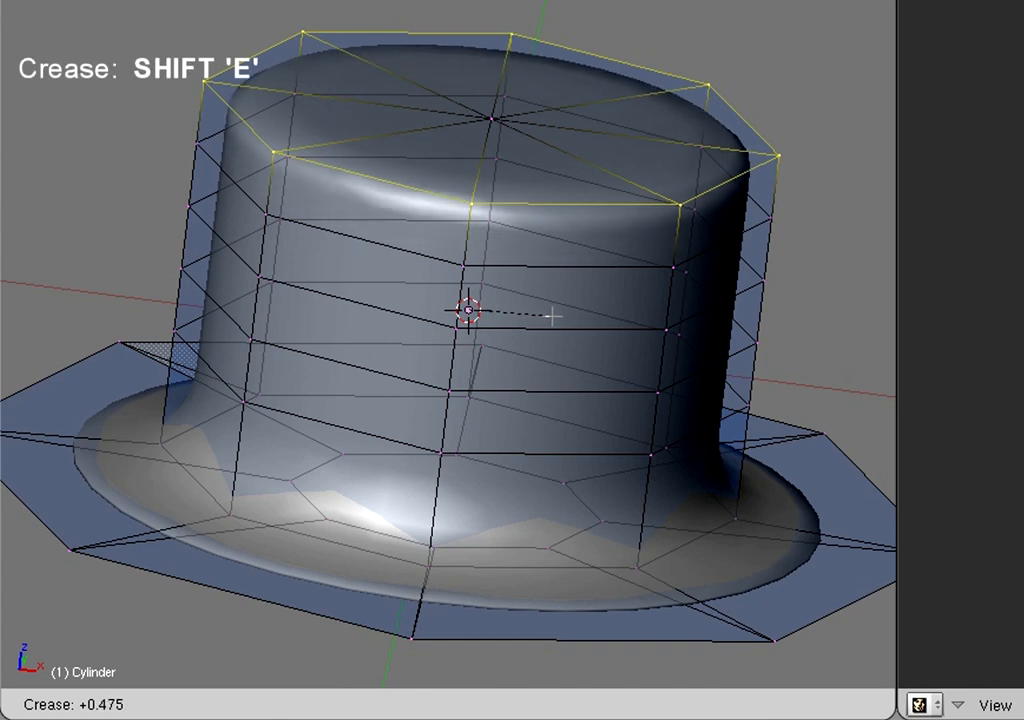
{"action": "mouse_move", "coordinate": [596, 318]}
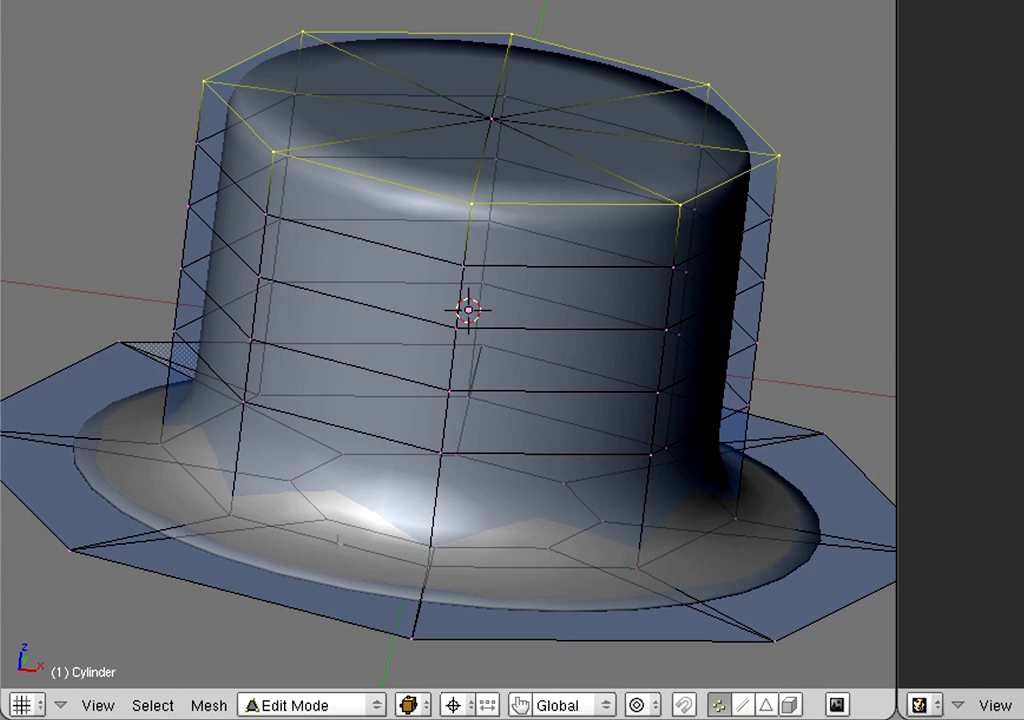
{"action": "mouse_move", "coordinate": [336, 544]}
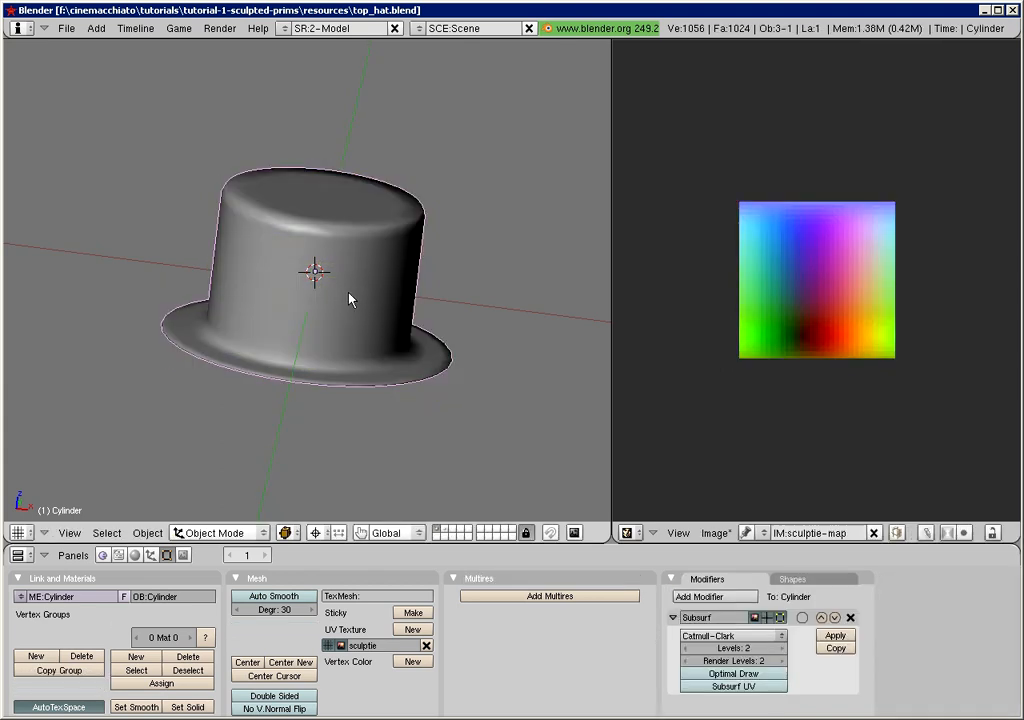
{"action": "left_click_drag", "start_coordinate": [350, 300], "coordinate": [248, 356]}
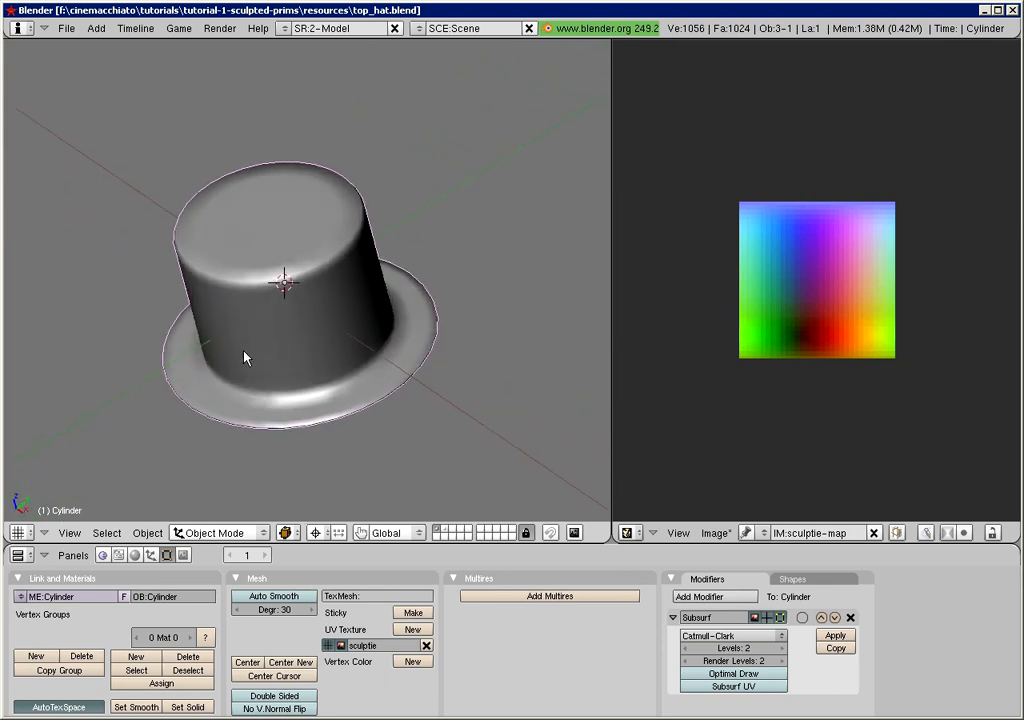
{"action": "left_click_drag", "start_coordinate": [248, 356], "coordinate": [156, 376]}
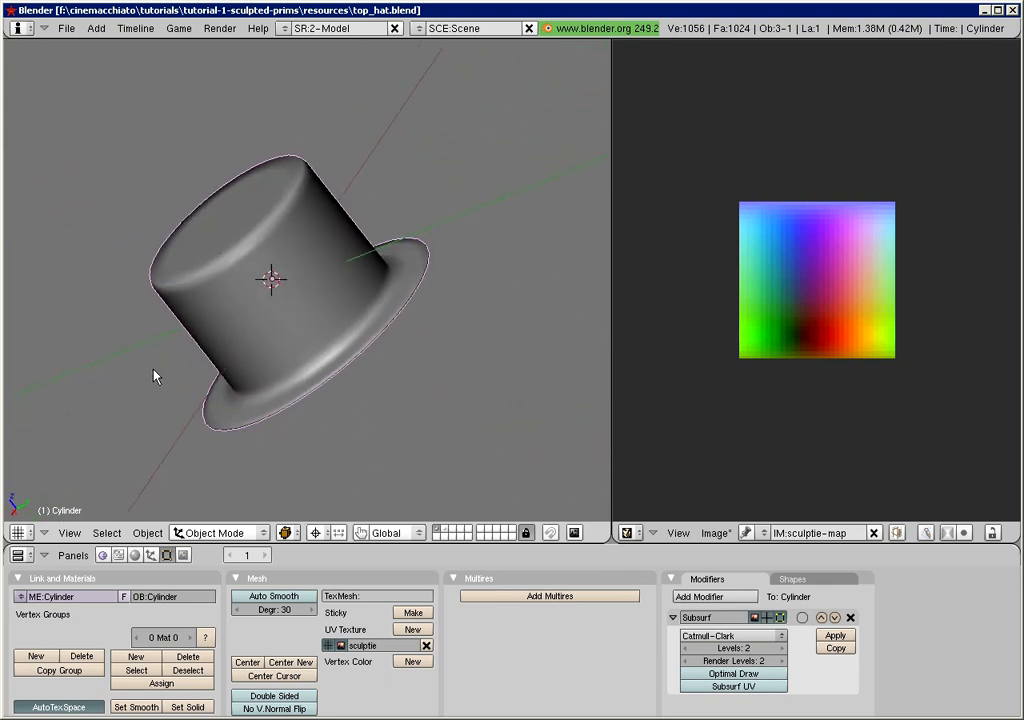
{"action": "left_click_drag", "start_coordinate": [156, 376], "coordinate": [300, 390]}
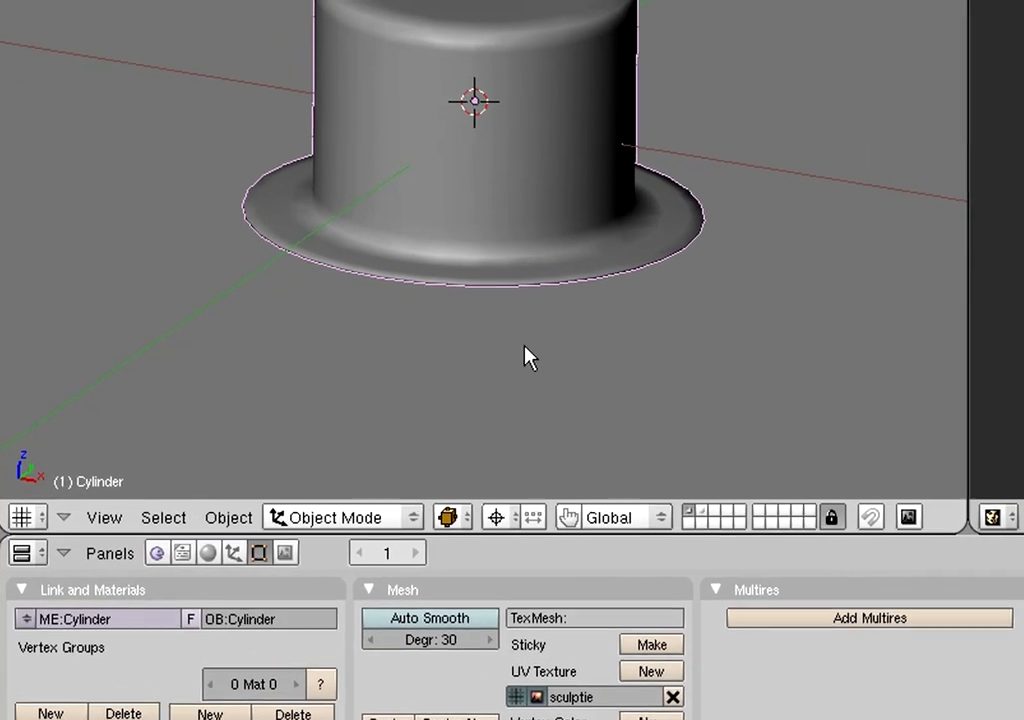
- Keep the viewport Draw type on Solid and show the hat's Shading (F5) settings
{"action": "left_click", "coordinate": [452, 516]}
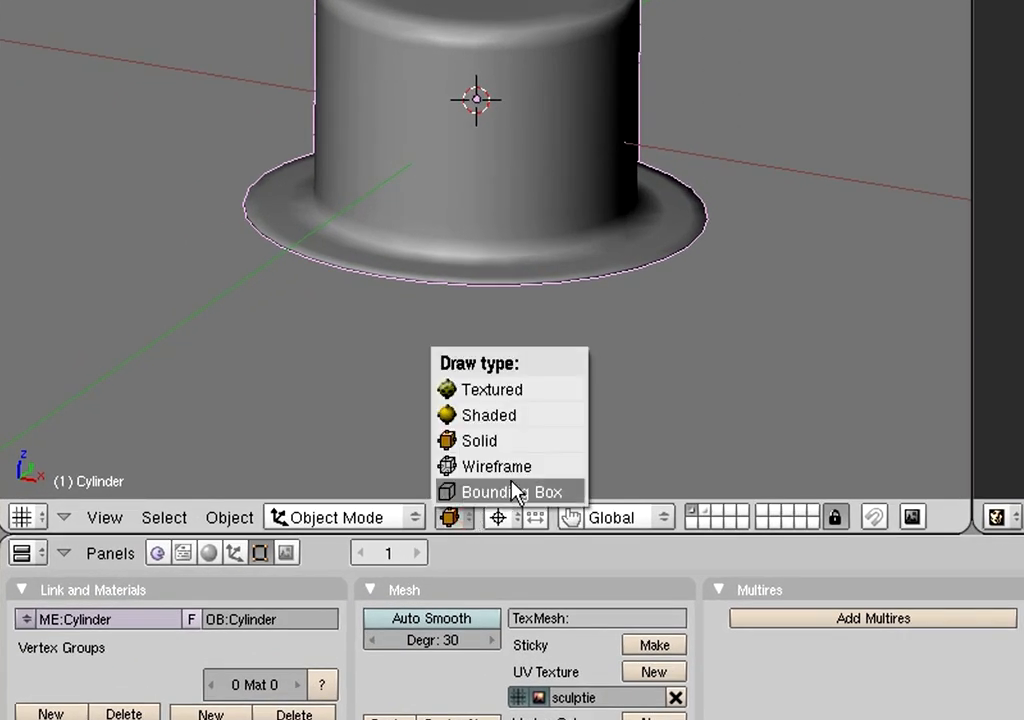
{"action": "mouse_move", "coordinate": [548, 420]}
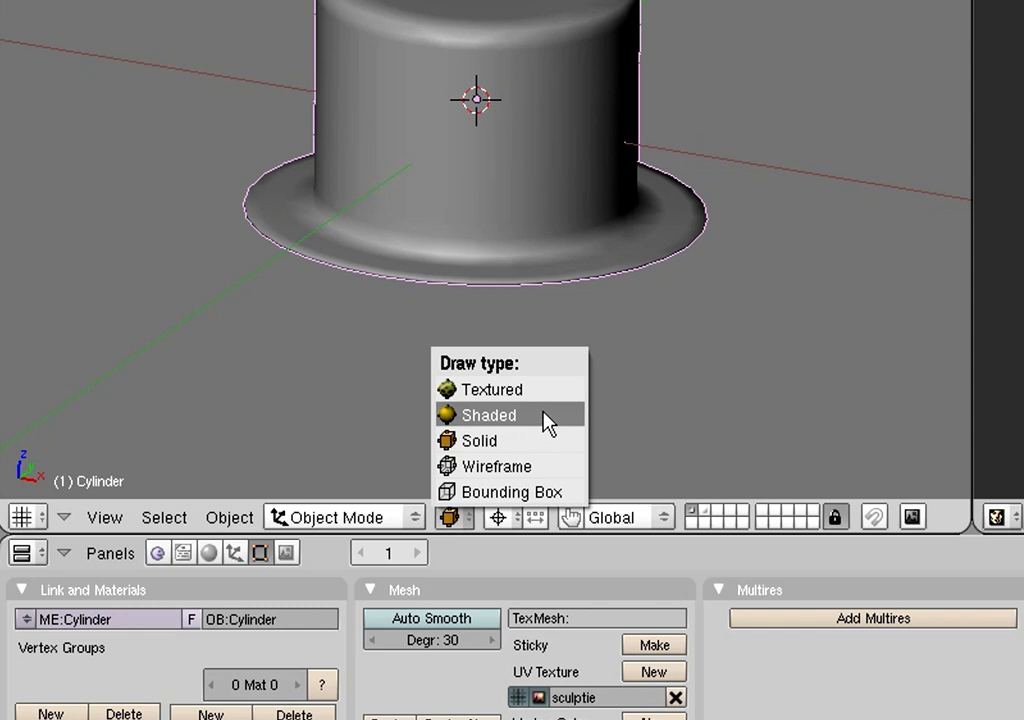
{"action": "mouse_move", "coordinate": [540, 440]}
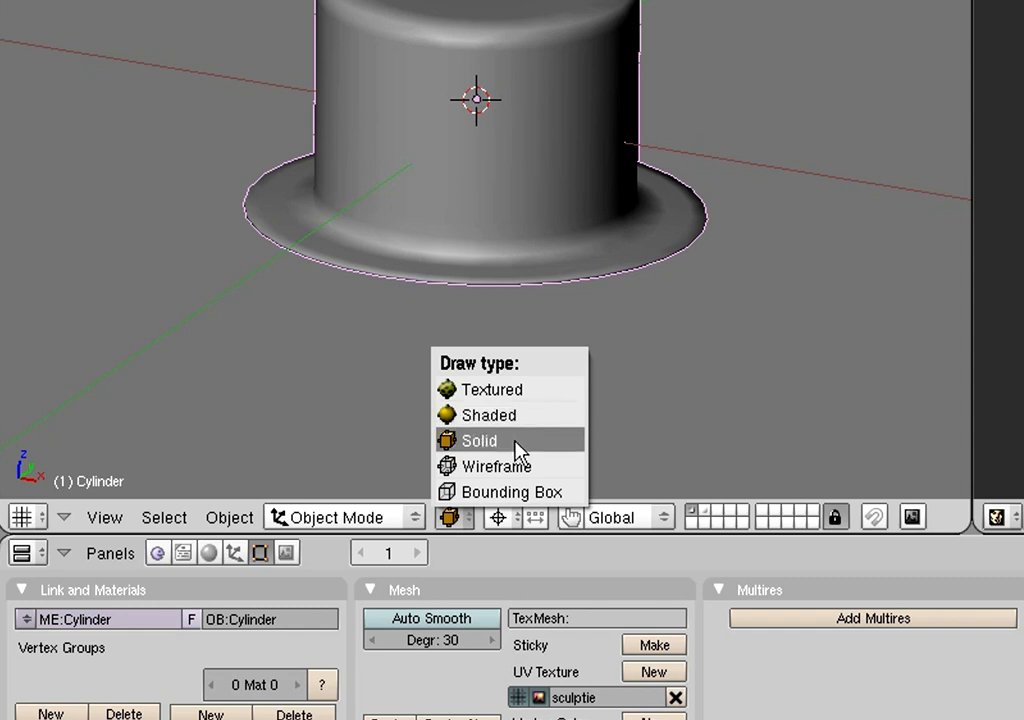
{"action": "left_click", "coordinate": [480, 440]}
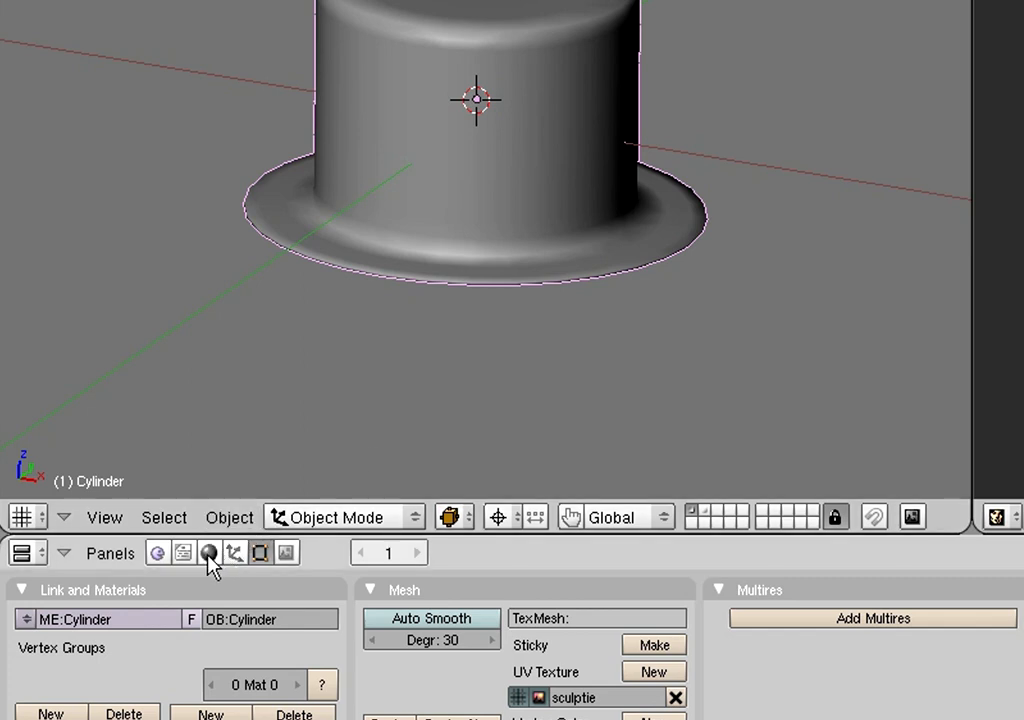
{"action": "mouse_move", "coordinate": [208, 552]}
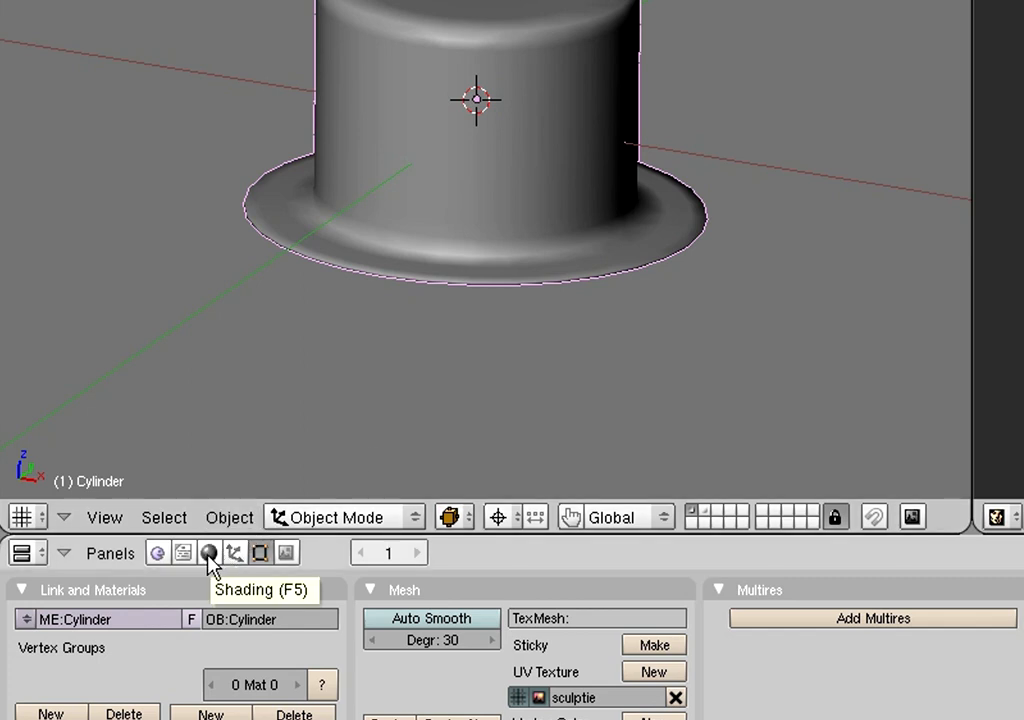
{"action": "left_click", "coordinate": [208, 552]}
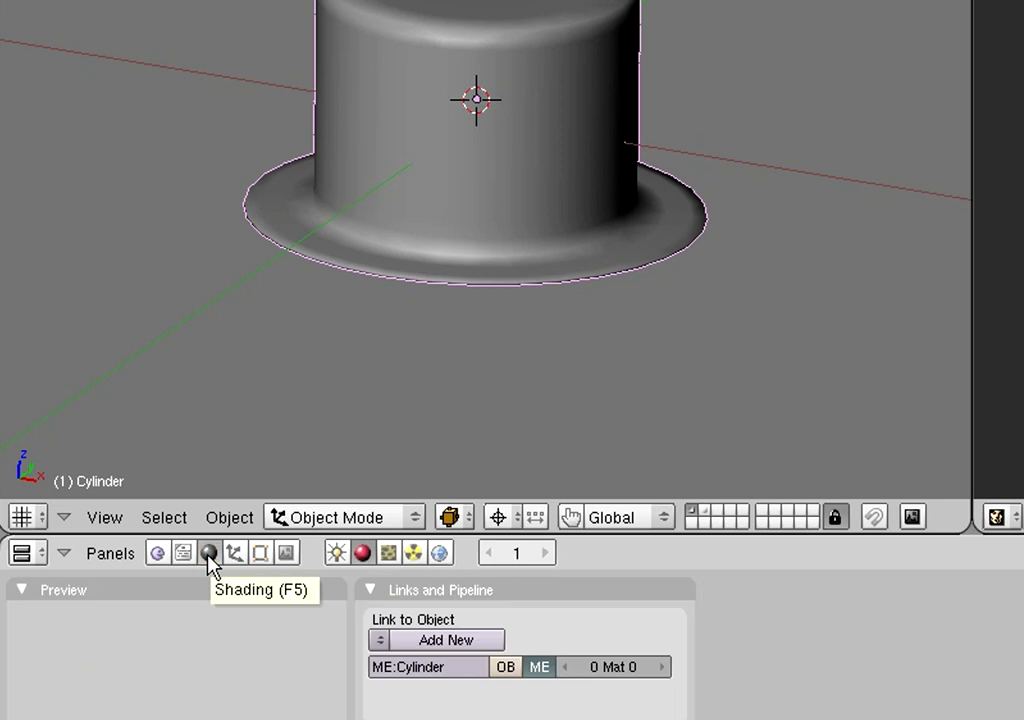
{"action": "mouse_move", "coordinate": [472, 630]}
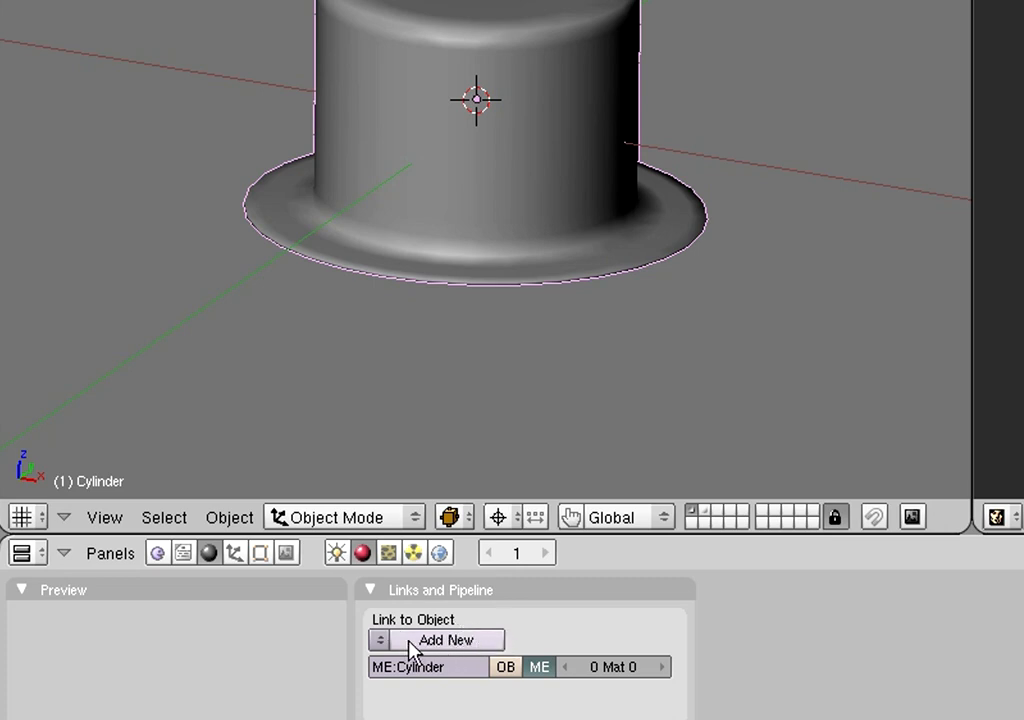
{"action": "mouse_move", "coordinate": [490, 640]}
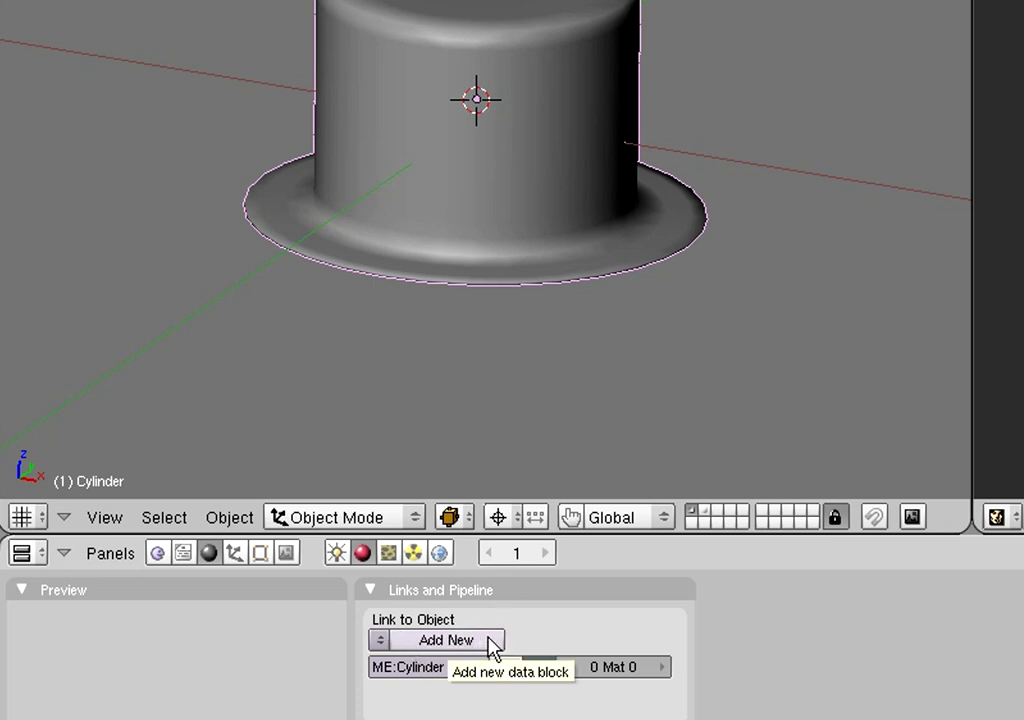
- Add a new material to the hat and rename it hat-base
{"action": "left_click", "coordinate": [444, 640]}
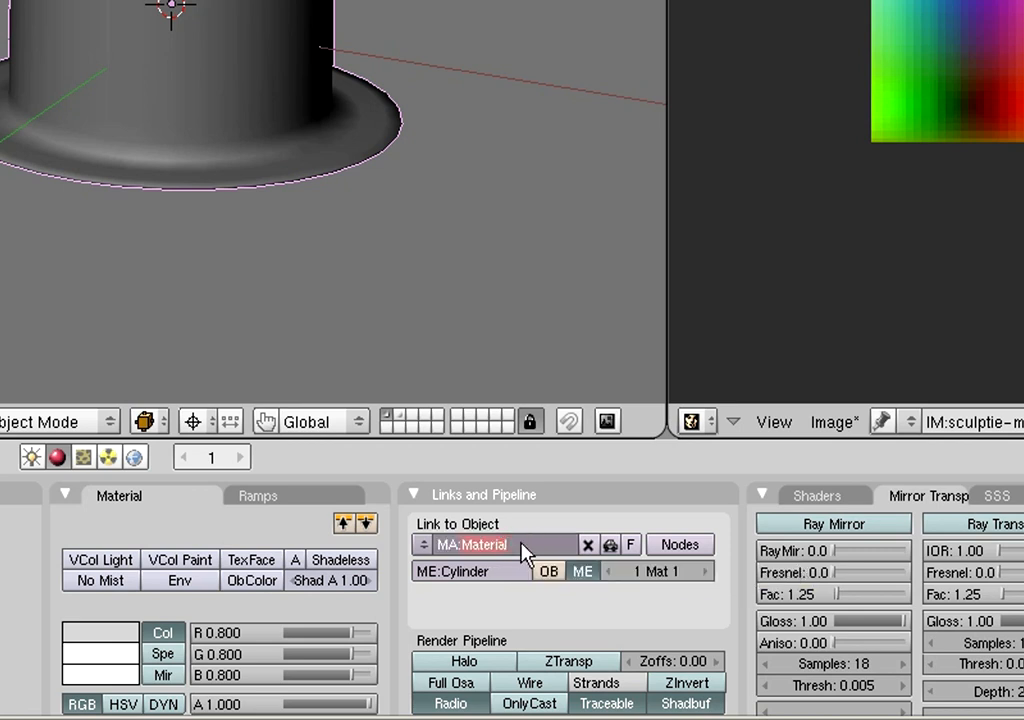
{"action": "mouse_move", "coordinate": [568, 552]}
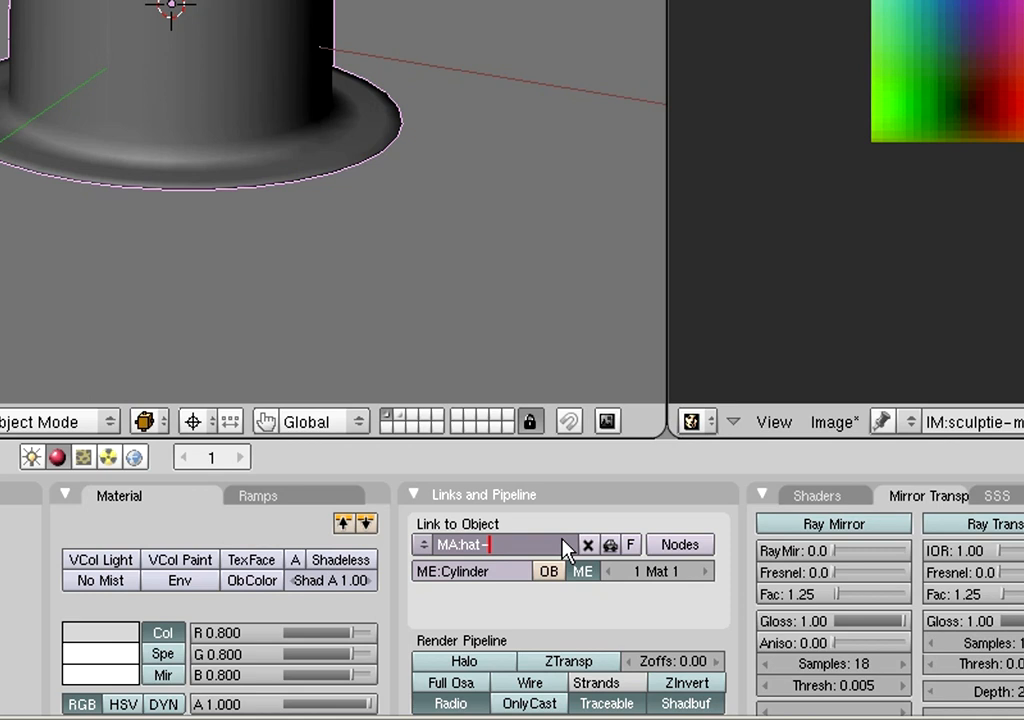
{"action": "type", "text": "base"}
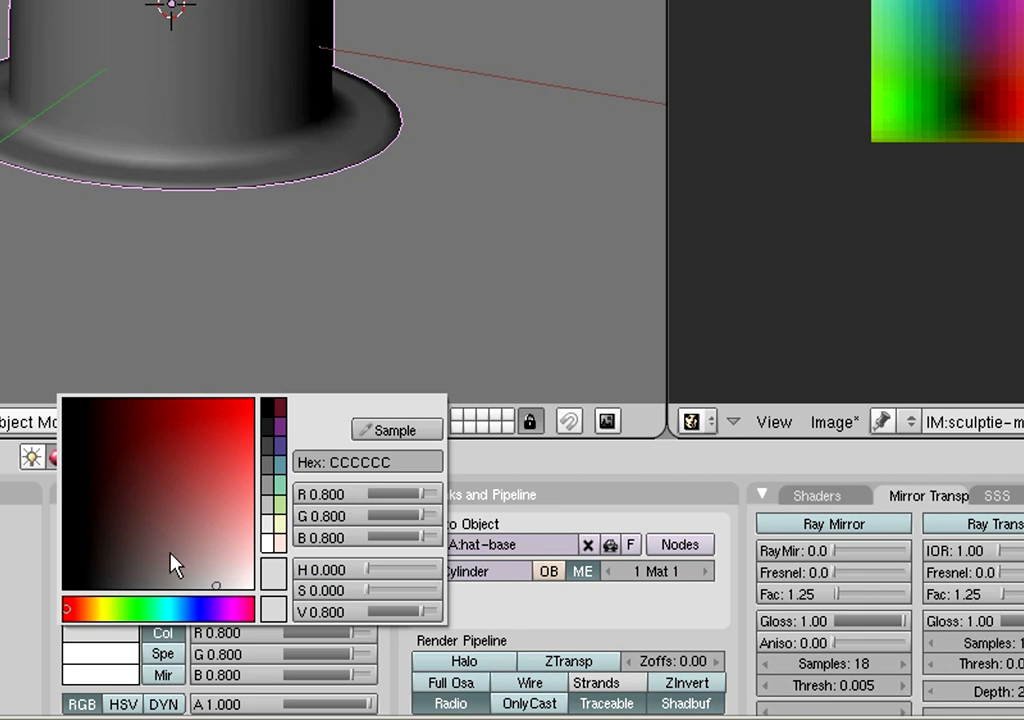
{"action": "mouse_move", "coordinate": [222, 598]}
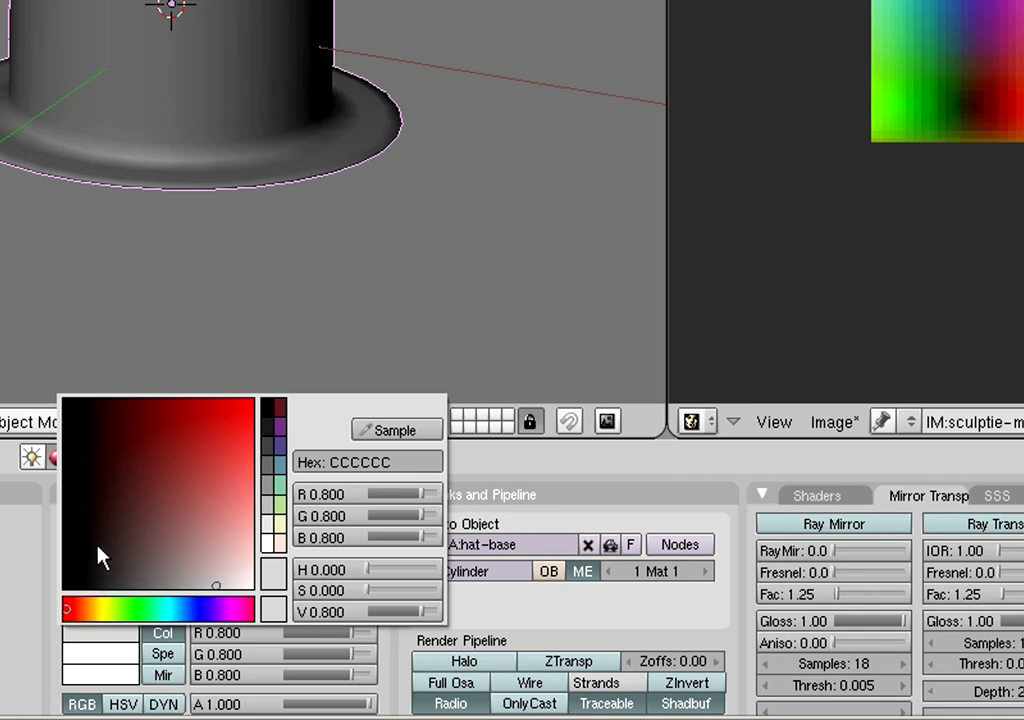
{"action": "mouse_move", "coordinate": [110, 580]}
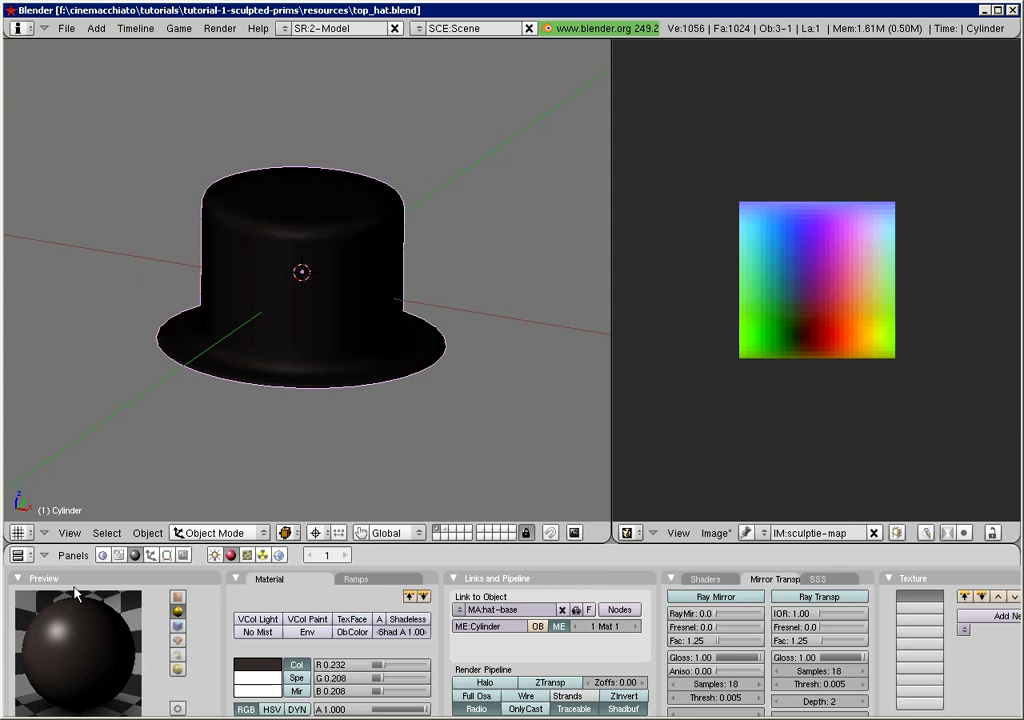
{"action": "mouse_move", "coordinate": [144, 304]}
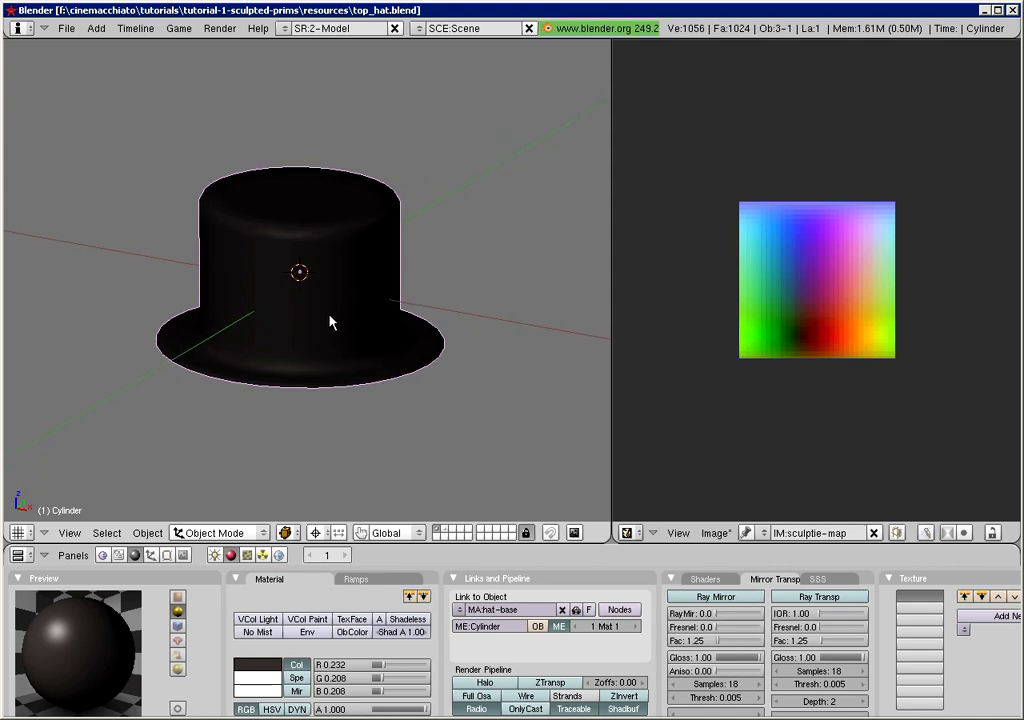
- Set the hat-base colour to near-black (R 0.232, G 0.208, B 0.208)
{"action": "left_click_drag", "start_coordinate": [330, 322], "coordinate": [356, 344]}
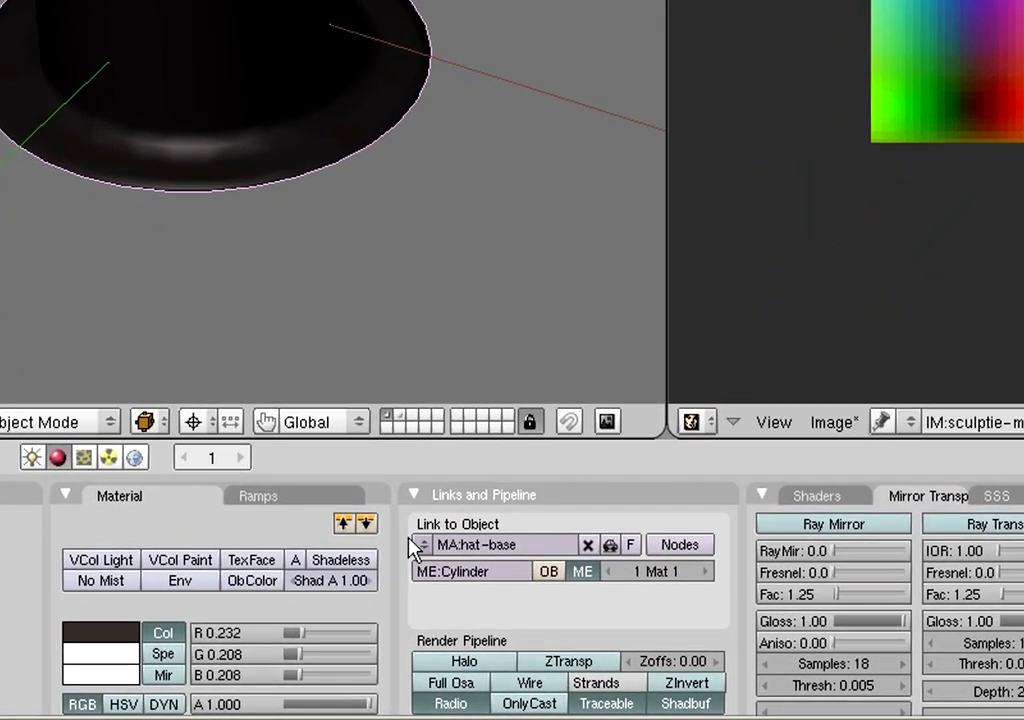
- Add a second material hat-band coloured red (R 0.971, G 0.340, B 0.340) and list the materials
{"action": "left_click", "coordinate": [420, 544]}
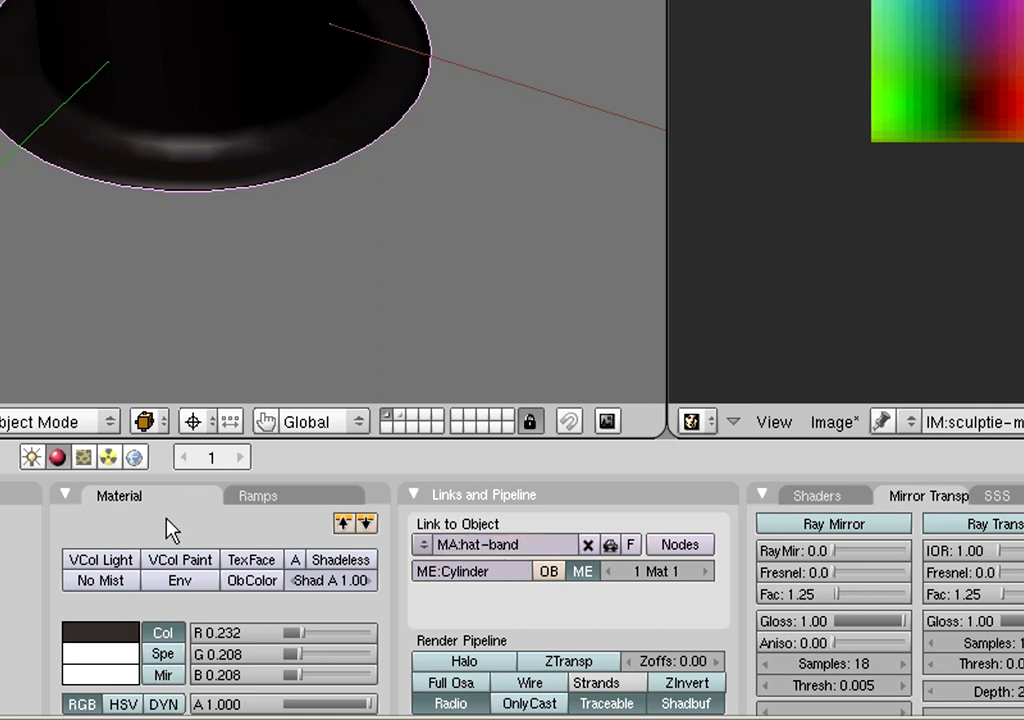
{"action": "left_click", "coordinate": [100, 632]}
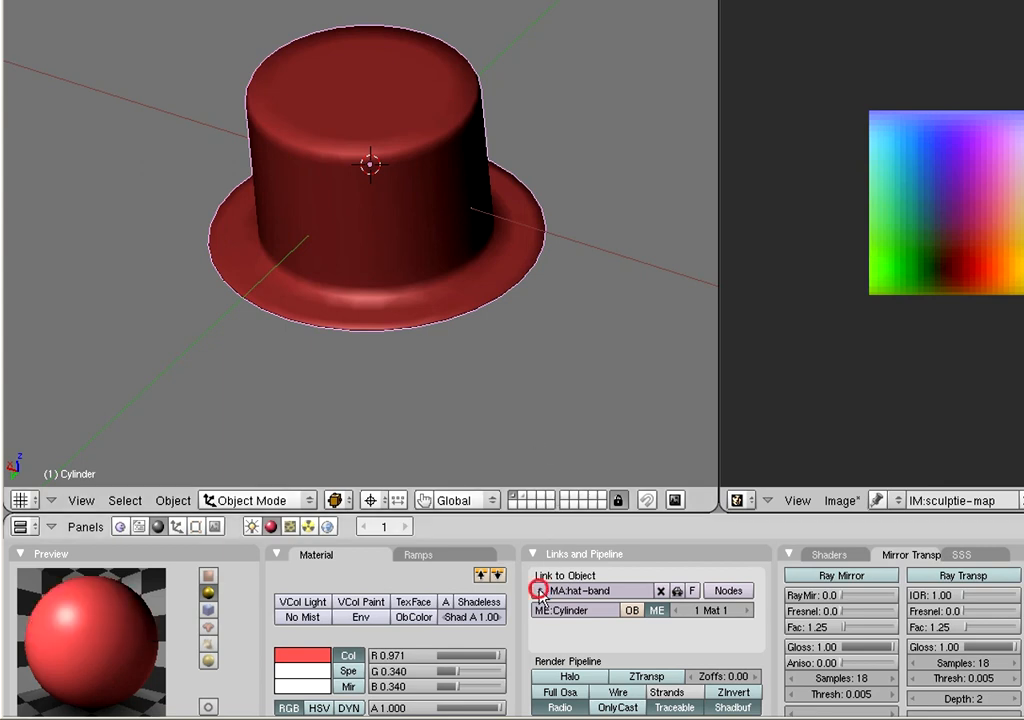
{"action": "left_click", "coordinate": [540, 590]}
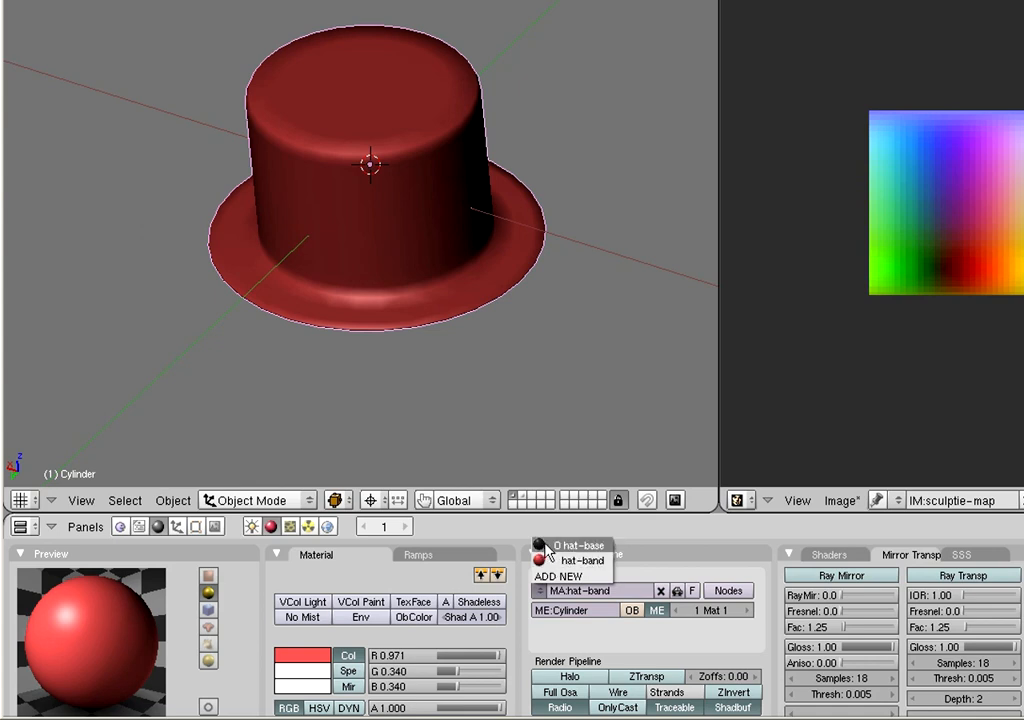
- Relink hat-base to the hat, then add hat-band as a second slot for the band faces
{"action": "left_click", "coordinate": [572, 544]}
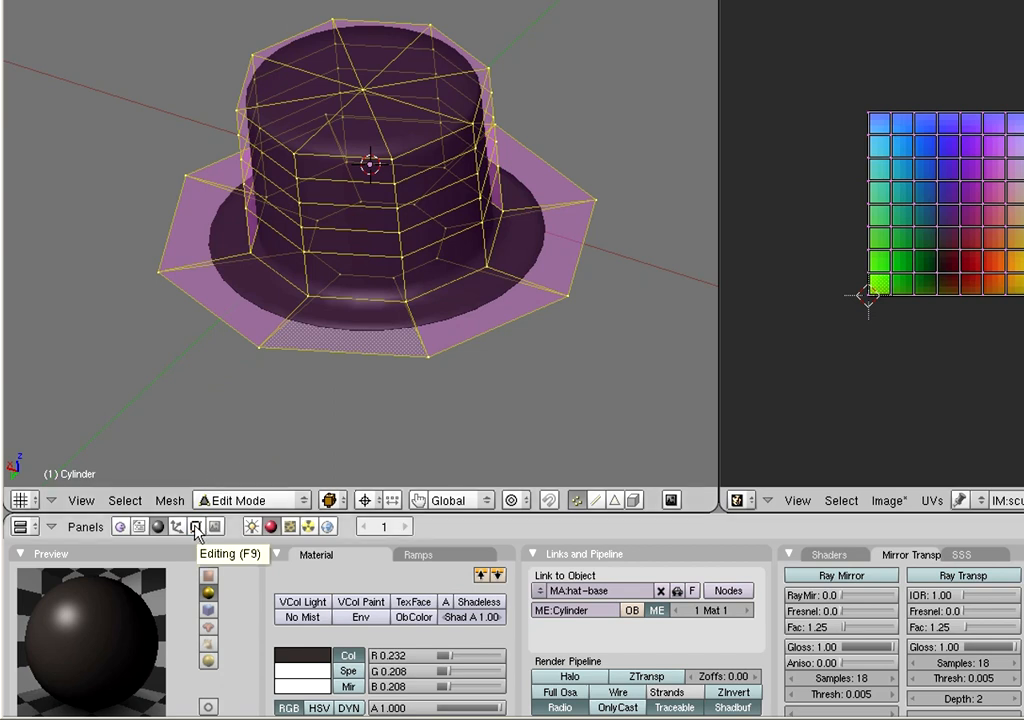
{"action": "left_click", "coordinate": [196, 526]}
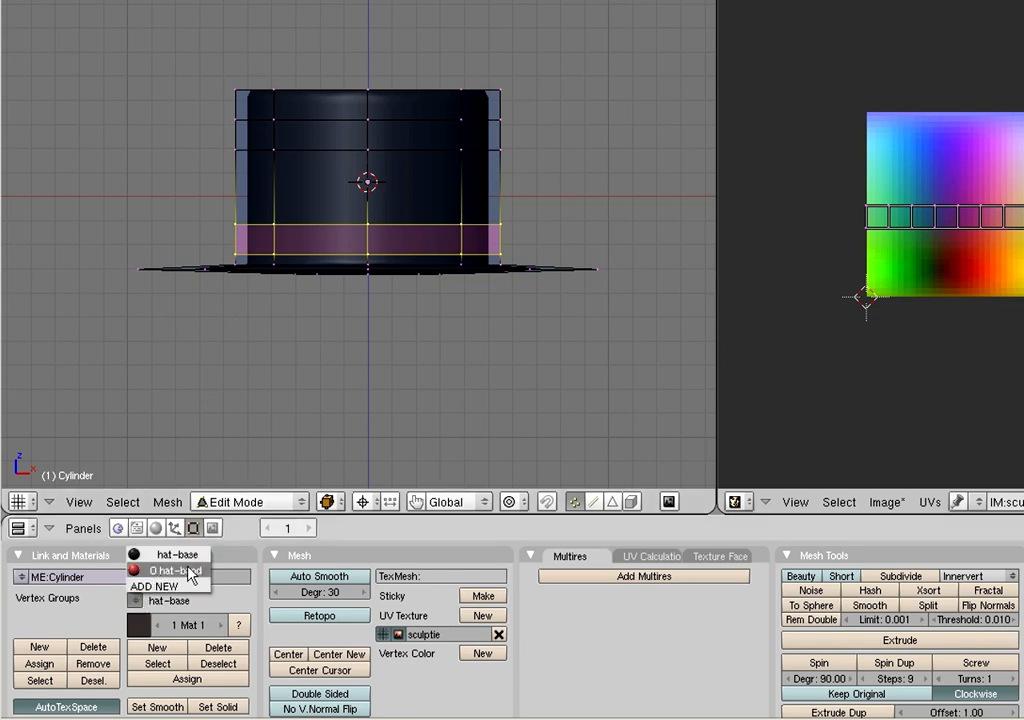
{"action": "left_click", "coordinate": [168, 600]}
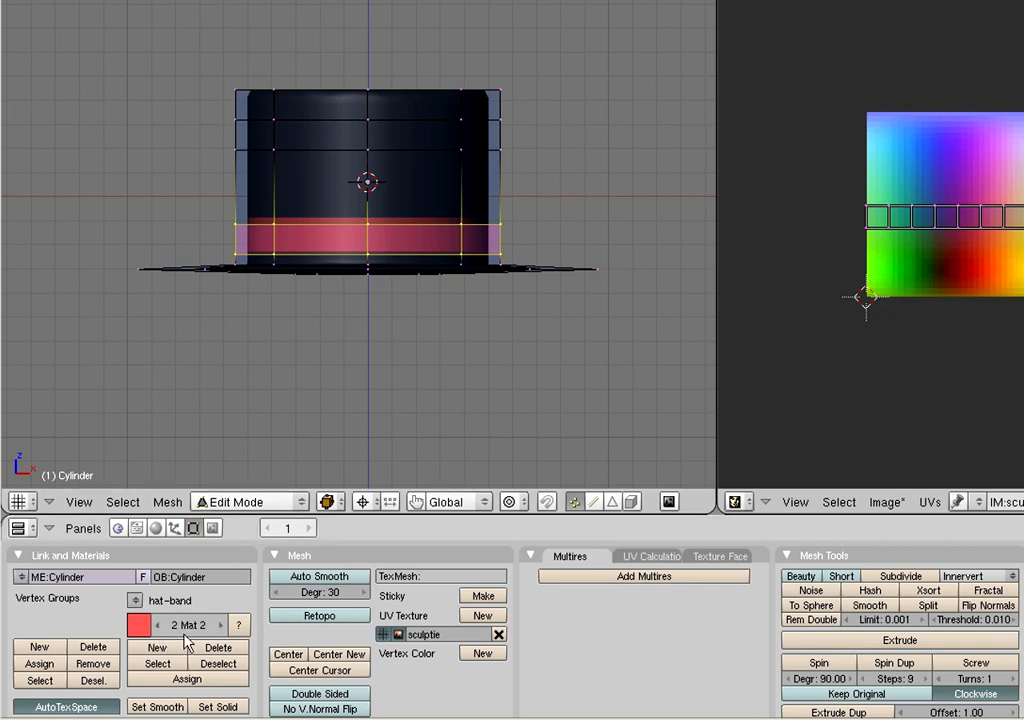
{"action": "mouse_move", "coordinate": [188, 624]}
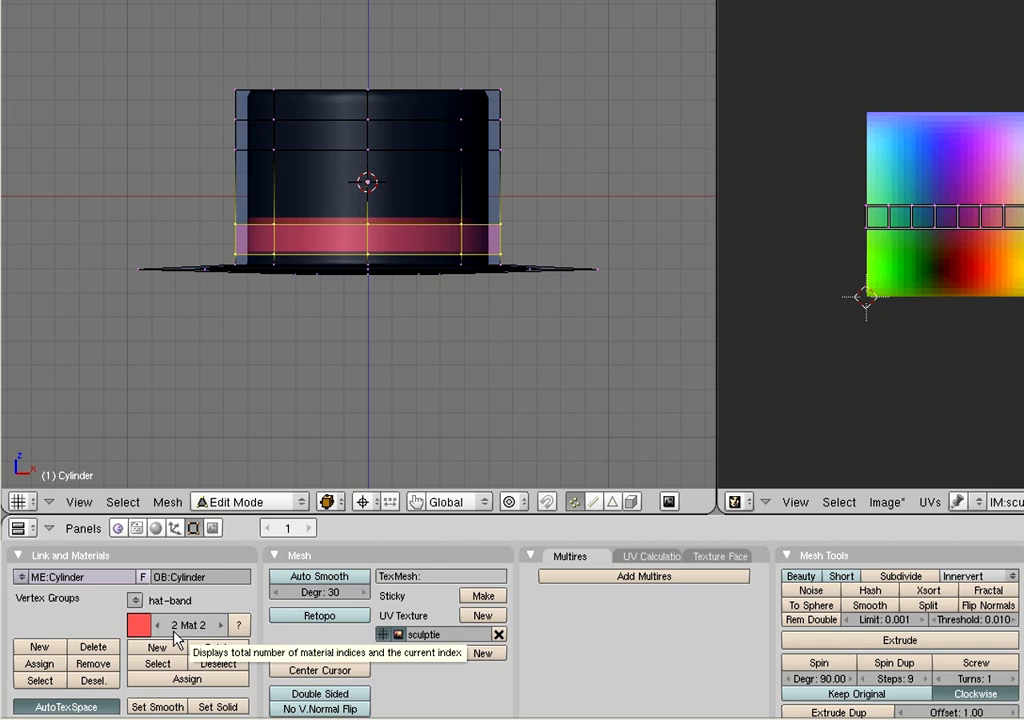
{"action": "mouse_move", "coordinate": [204, 636]}
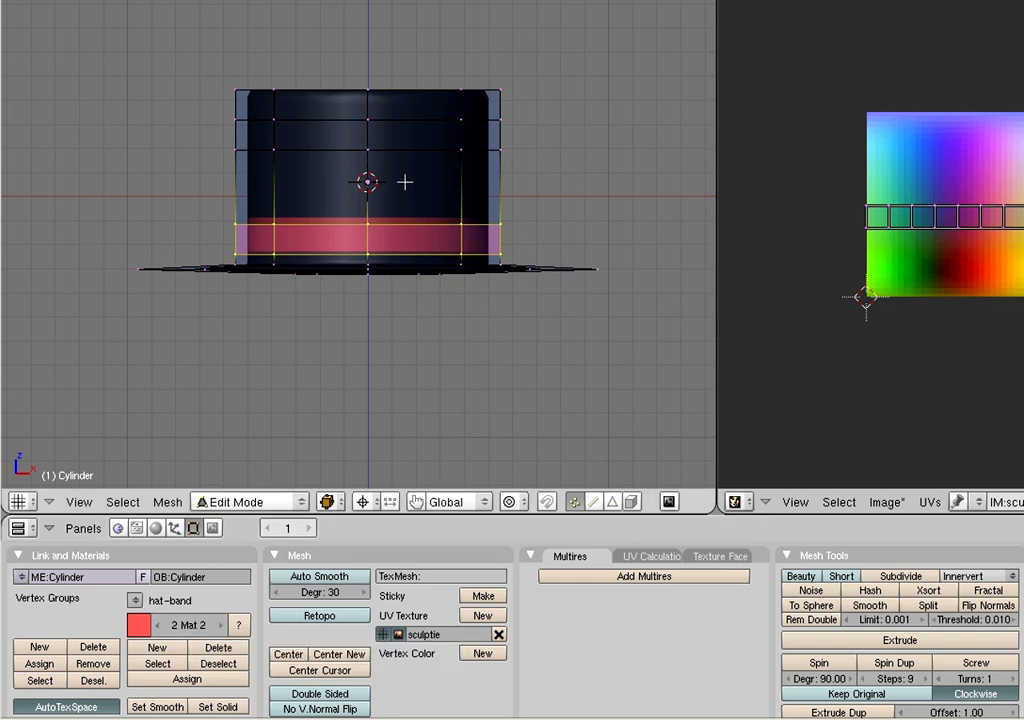
{"action": "mouse_move", "coordinate": [524, 232]}
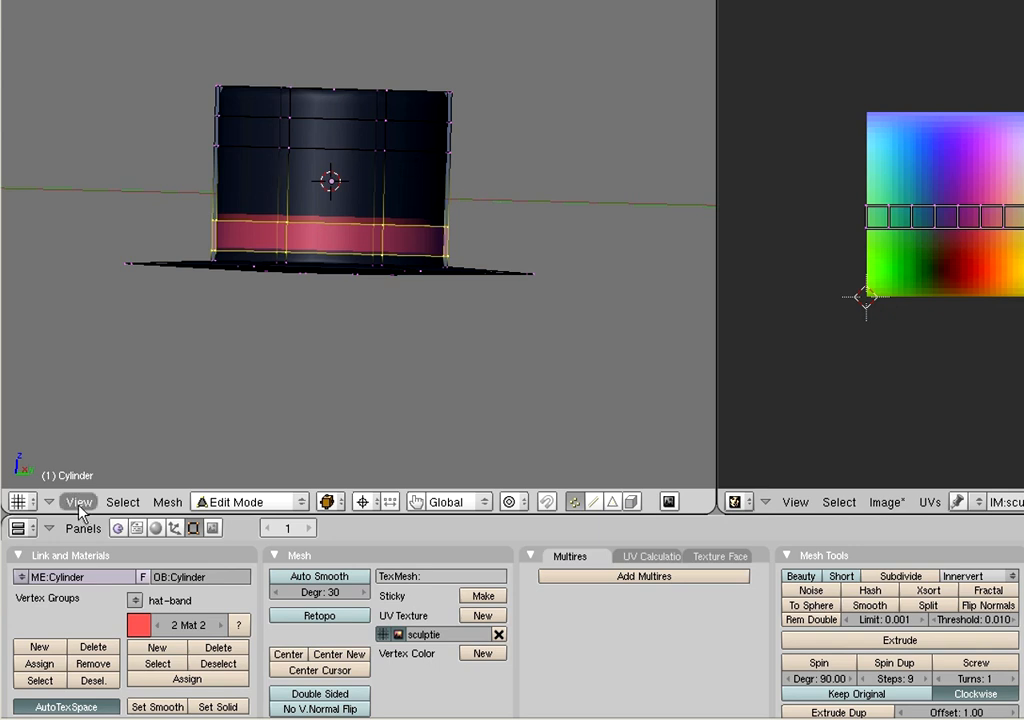
- View the hat from the front and switch back to Object Mode
{"action": "left_click", "coordinate": [78, 500]}
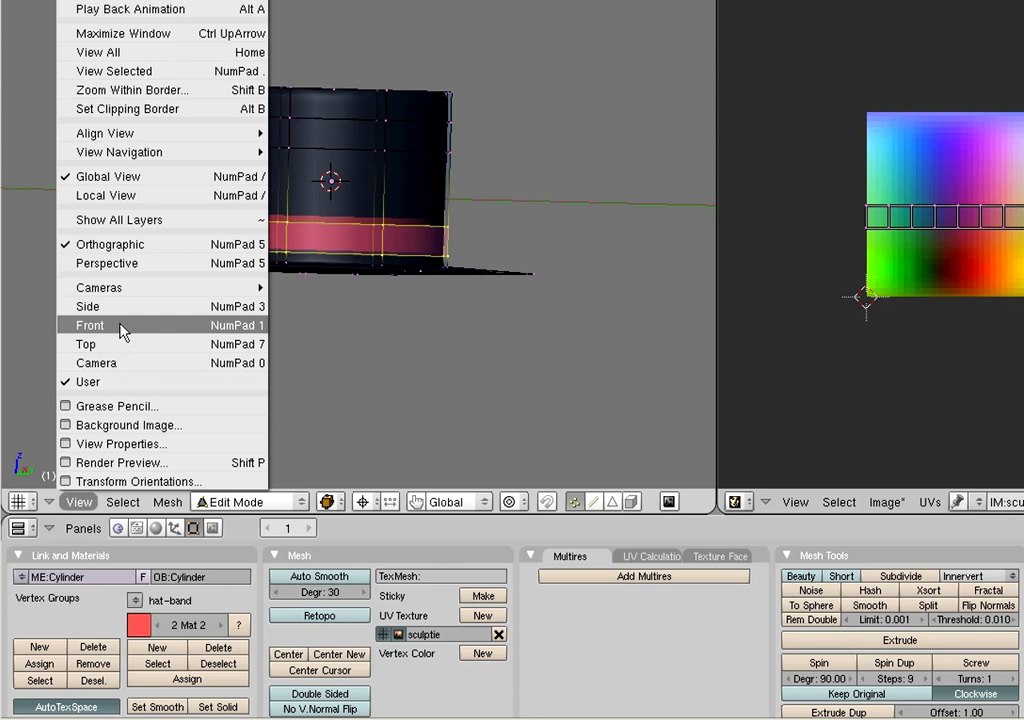
{"action": "left_click", "coordinate": [90, 324]}
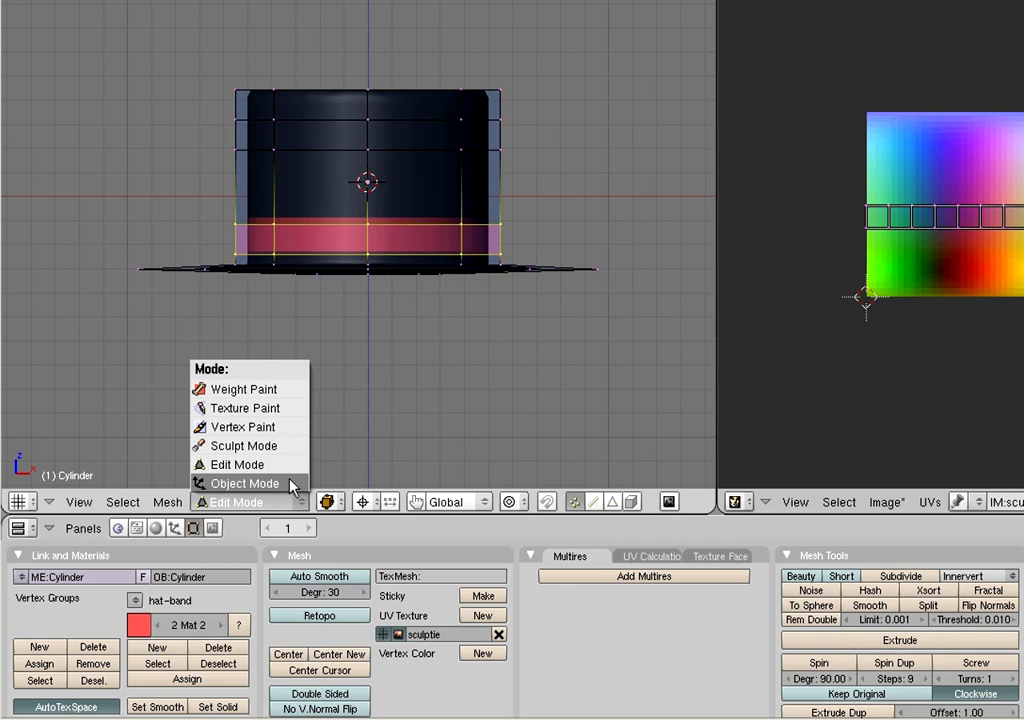
{"action": "left_click", "coordinate": [244, 482]}
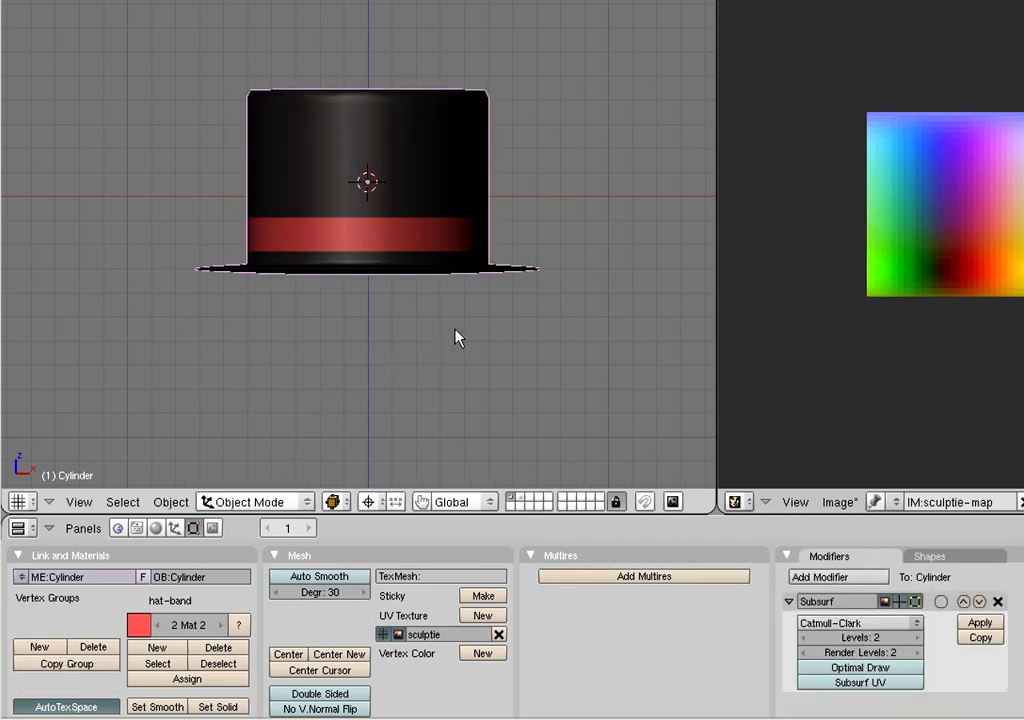
{"action": "mouse_move", "coordinate": [436, 312]}
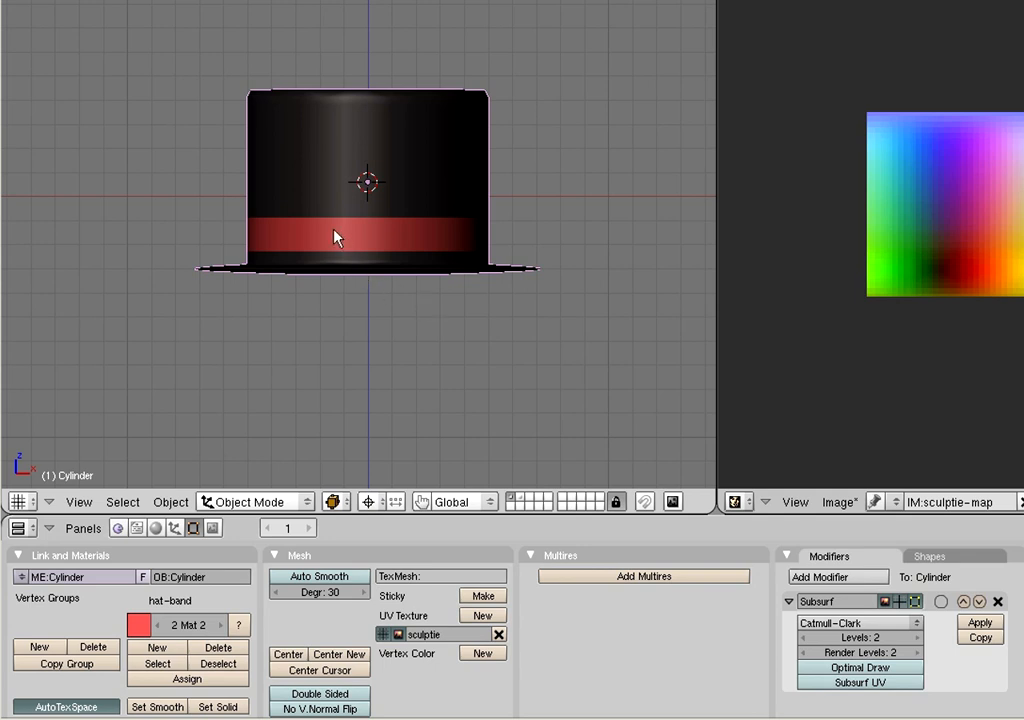
- Add a second UV layer named texture beside the sculptie layer
{"action": "left_click_drag", "start_coordinate": [336, 236], "coordinate": [428, 300]}
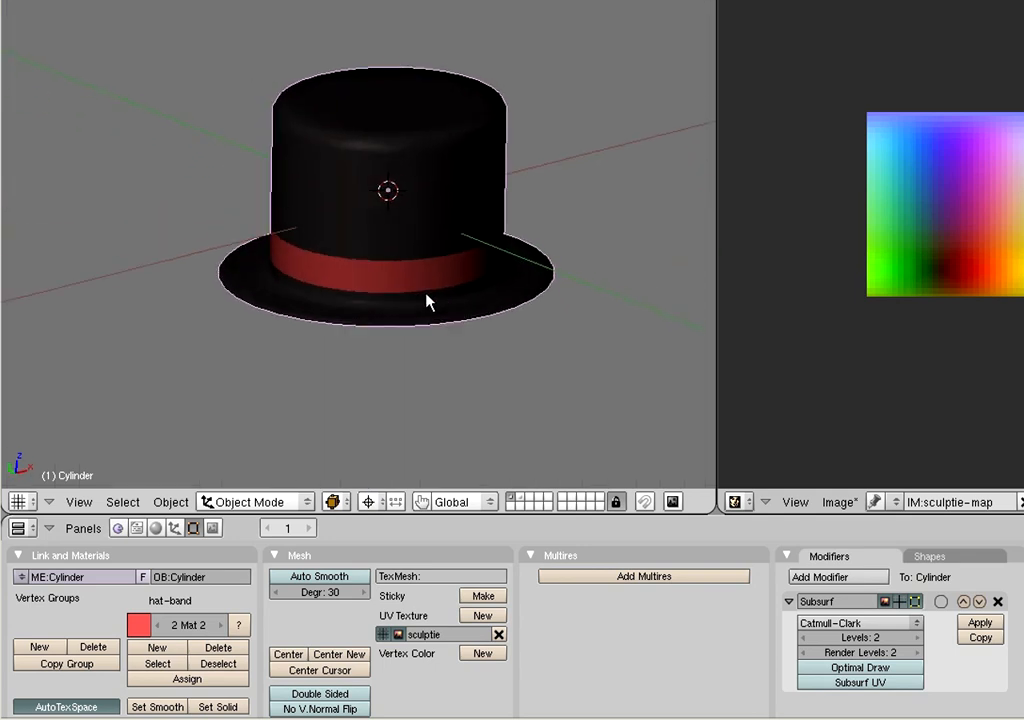
{"action": "left_click_drag", "start_coordinate": [428, 302], "coordinate": [576, 374]}
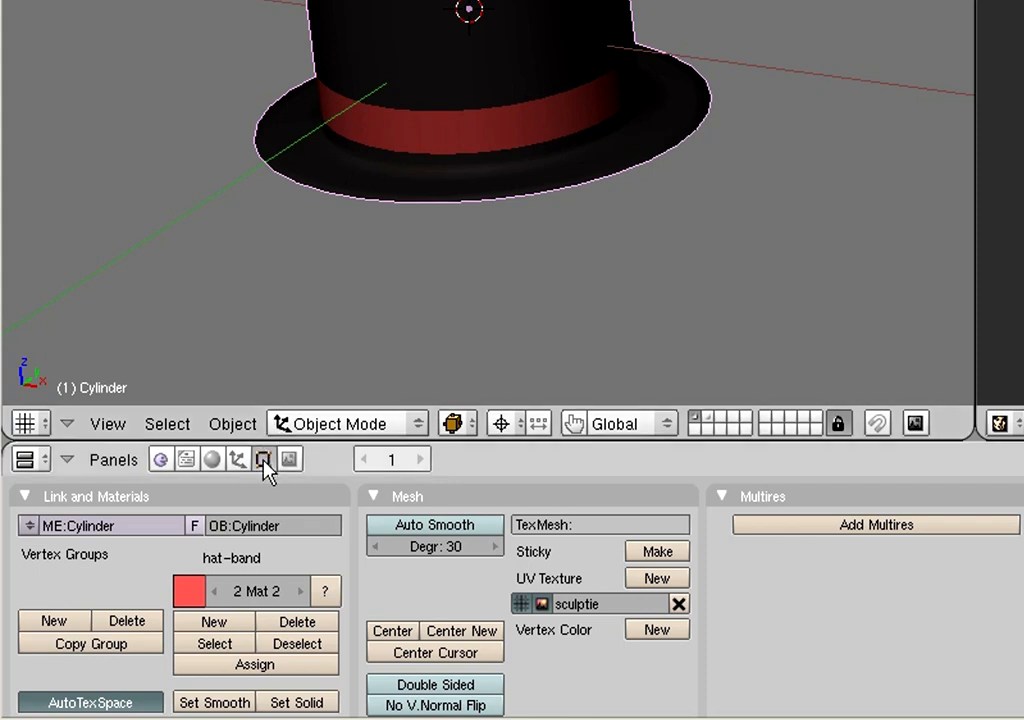
{"action": "mouse_move", "coordinate": [264, 458]}
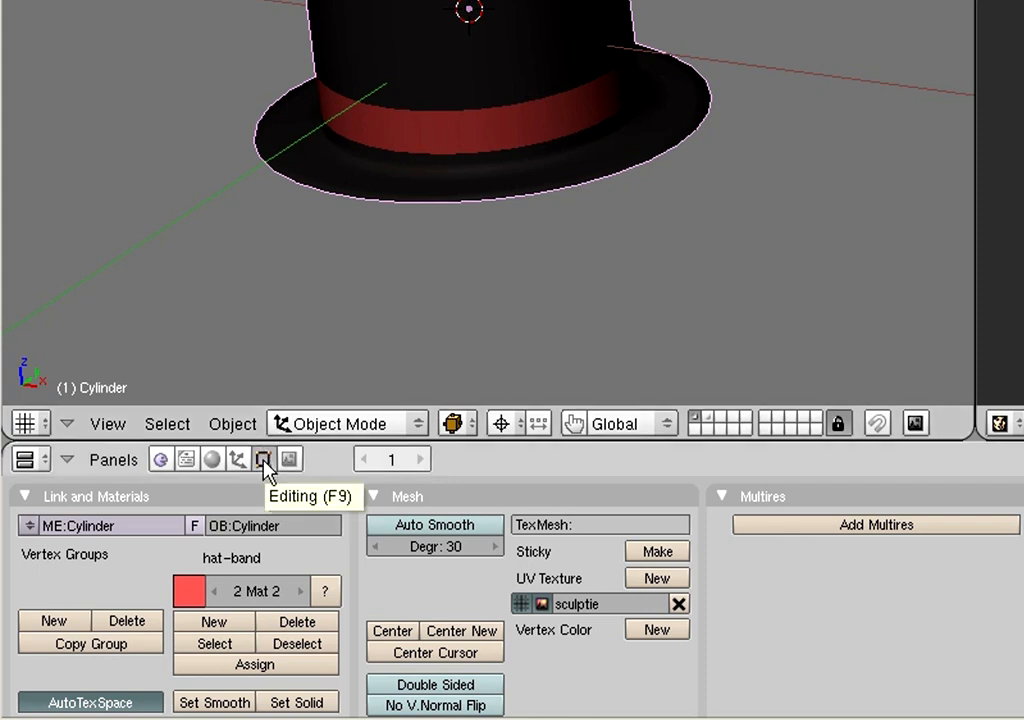
{"action": "mouse_move", "coordinate": [568, 520]}
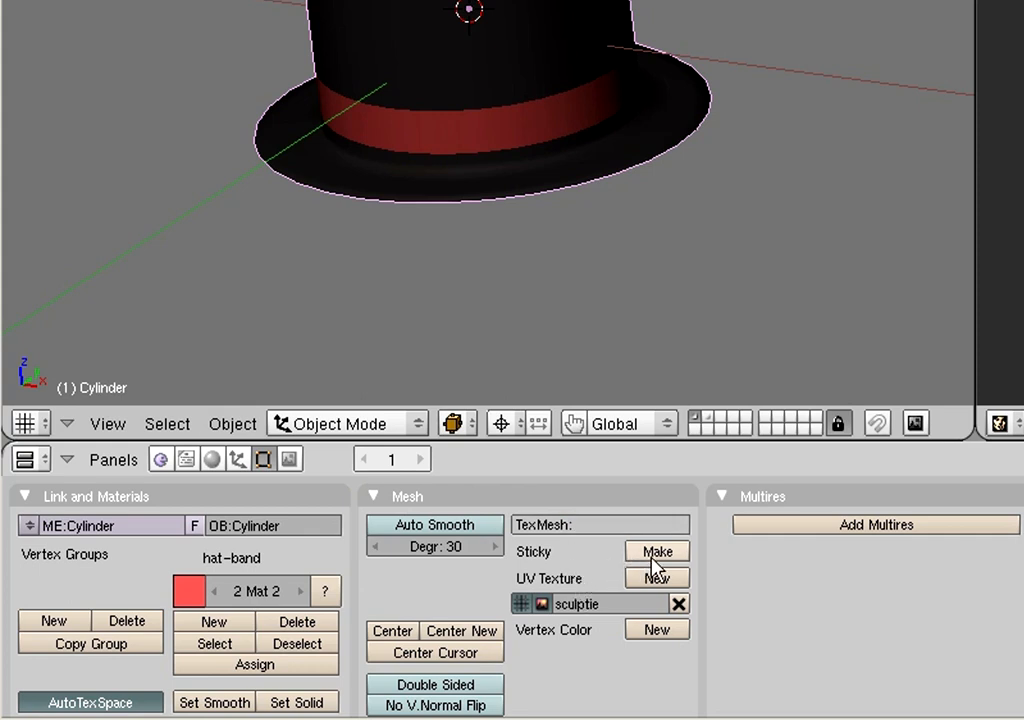
{"action": "left_click", "coordinate": [656, 578]}
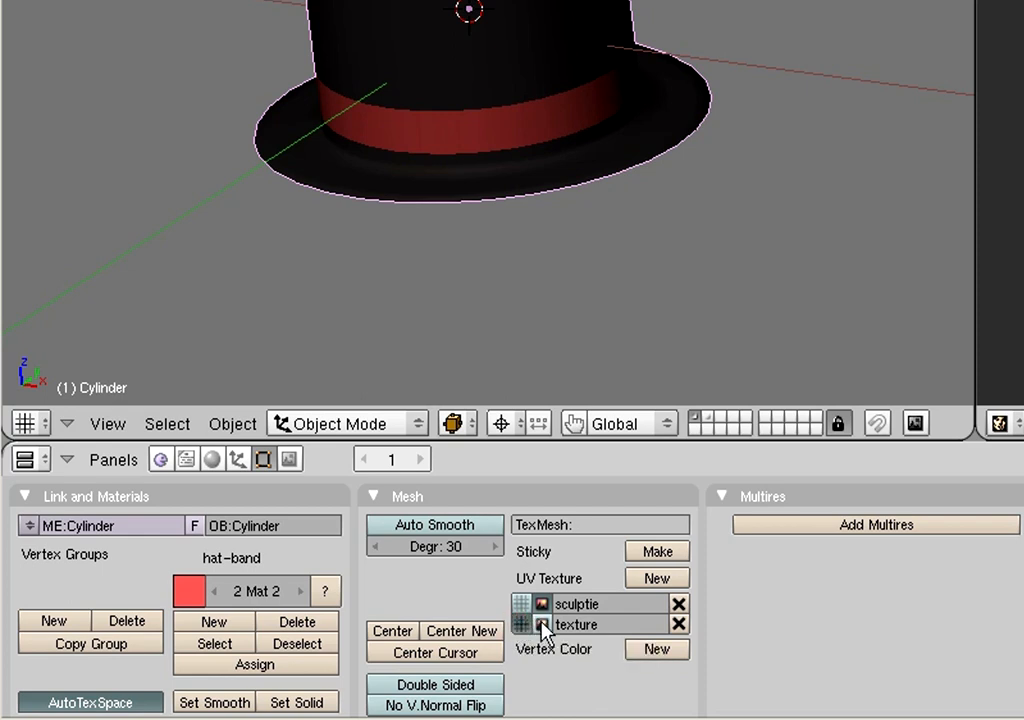
{"action": "mouse_move", "coordinate": [544, 624]}
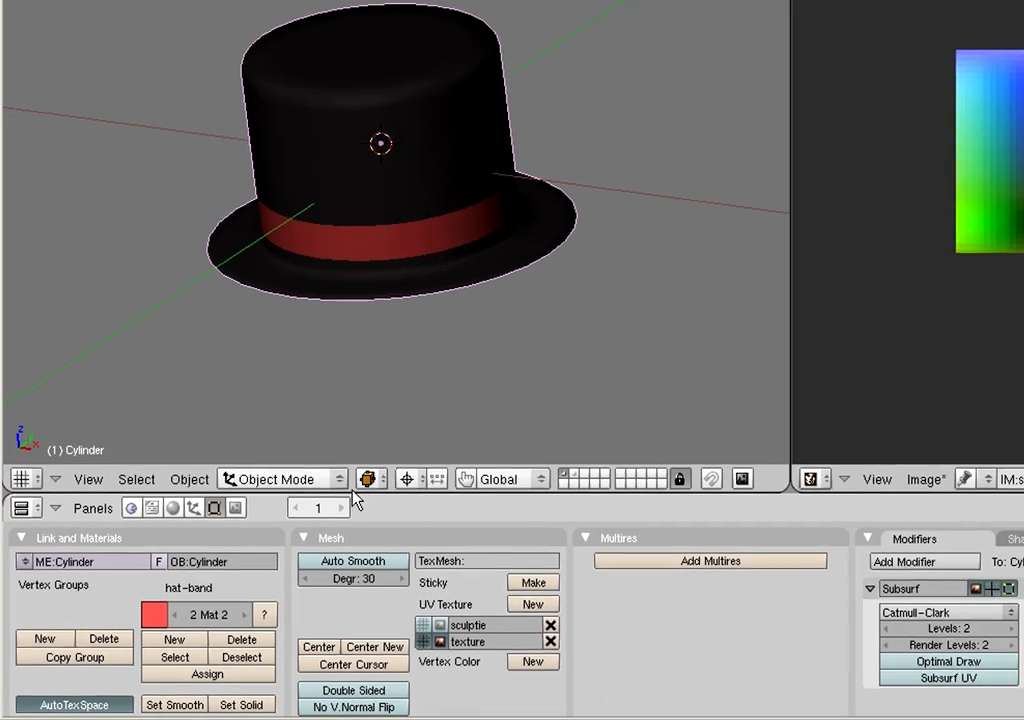
- Enter Edit Mode and create a new blank 64×64 image for baking
{"action": "left_click", "coordinate": [280, 478]}
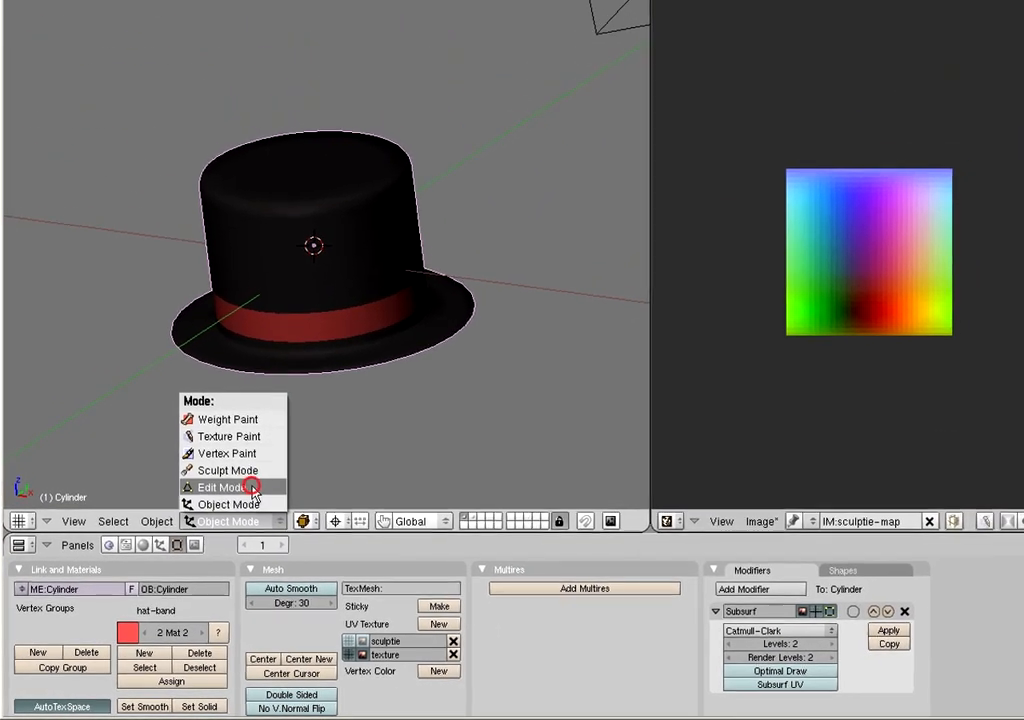
{"action": "left_click", "coordinate": [216, 488]}
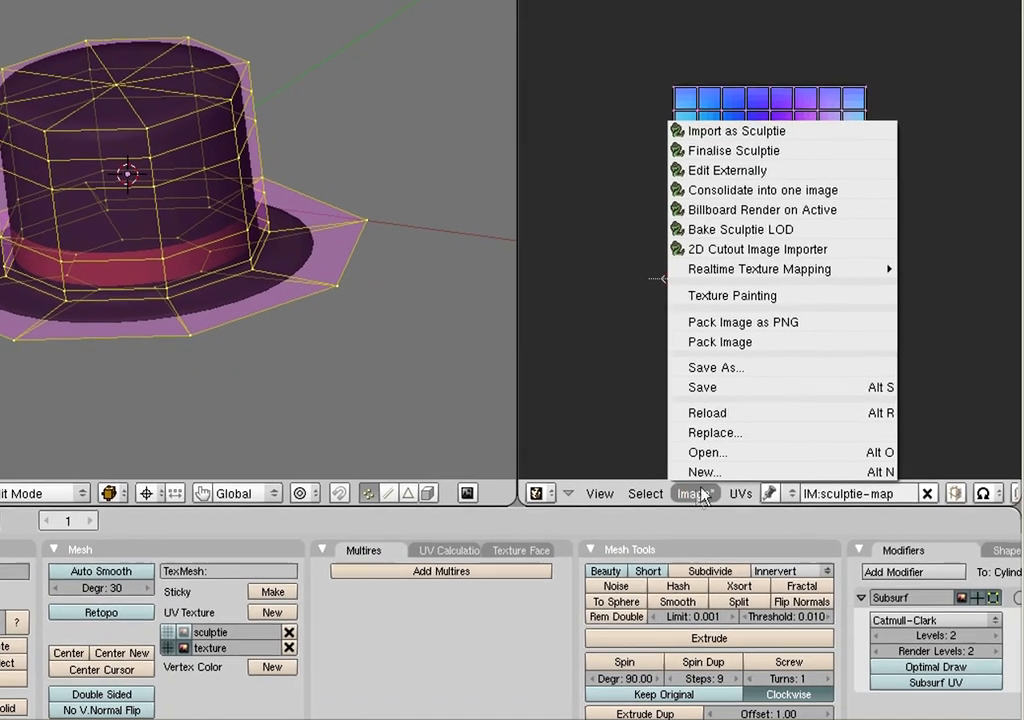
{"action": "left_click", "coordinate": [704, 472]}
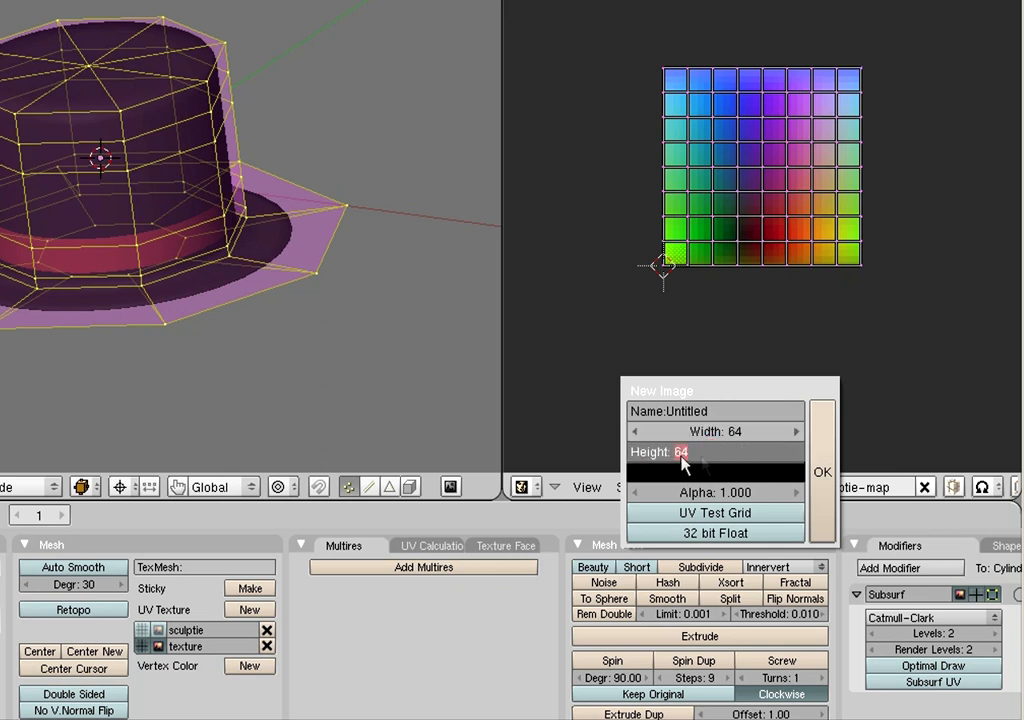
{"action": "mouse_move", "coordinate": [800, 444]}
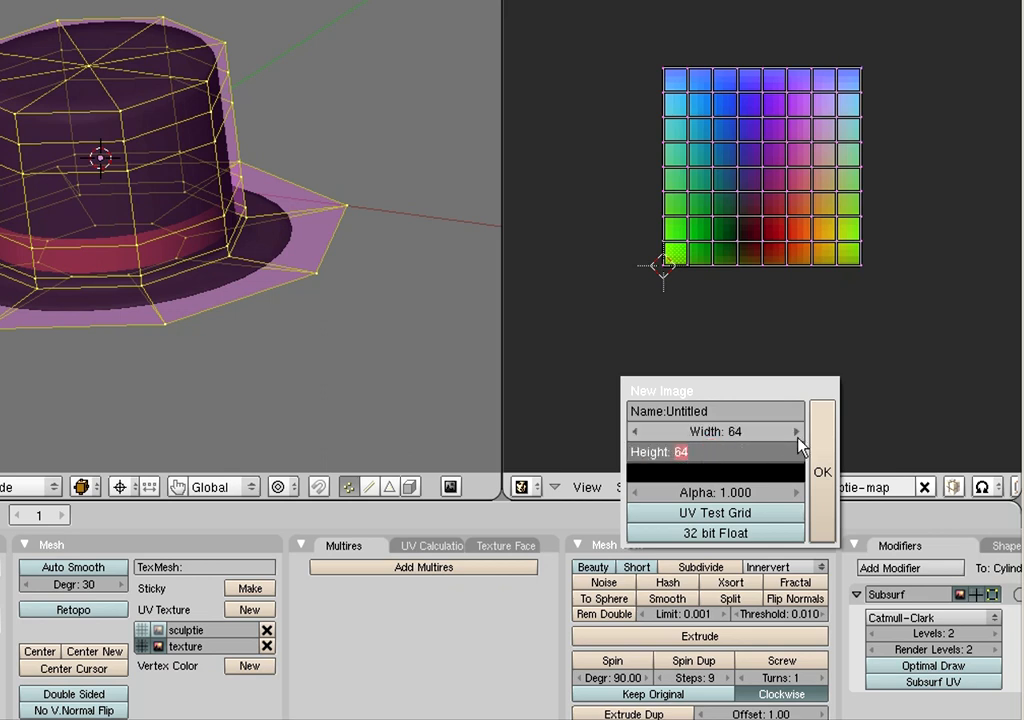
{"action": "mouse_move", "coordinate": [822, 444]}
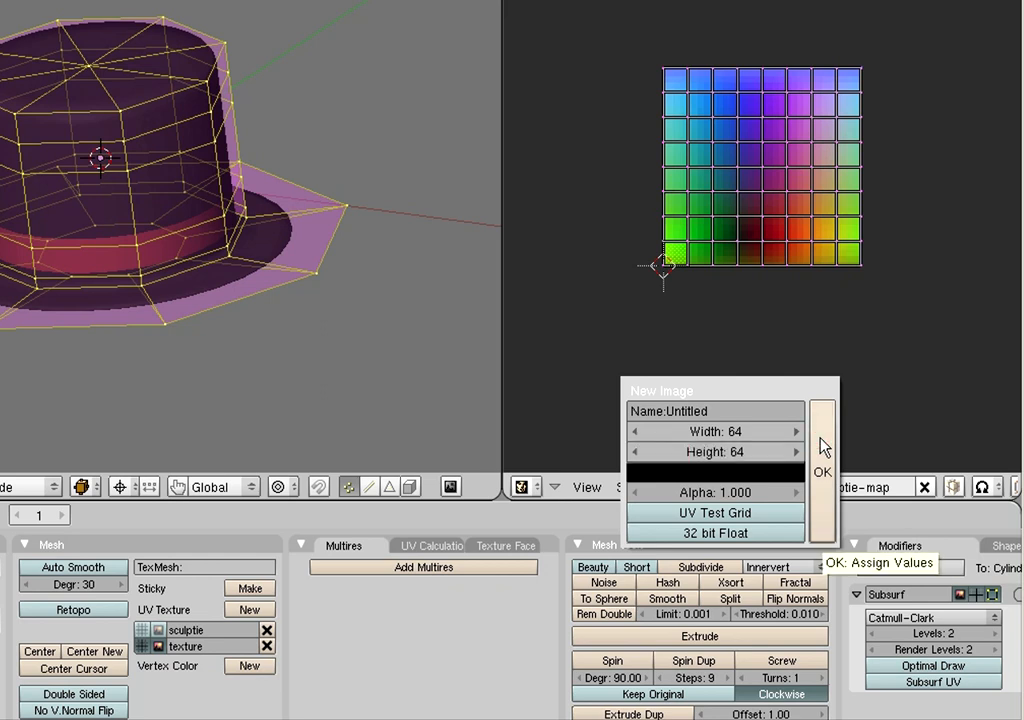
{"action": "mouse_move", "coordinate": [822, 456]}
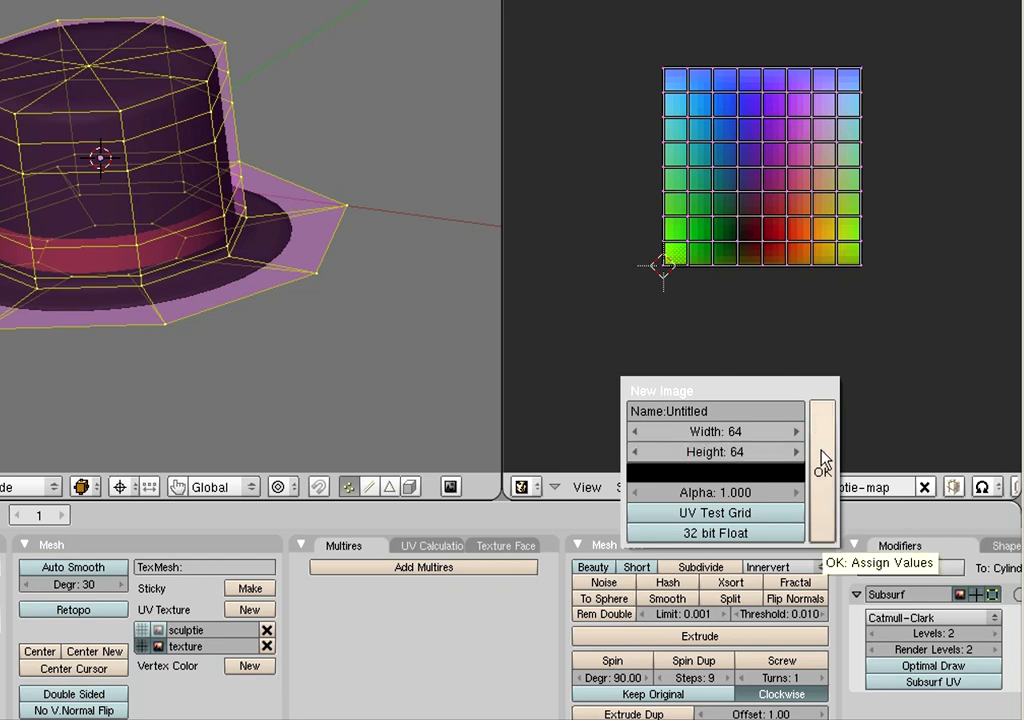
{"action": "left_click", "coordinate": [816, 472]}
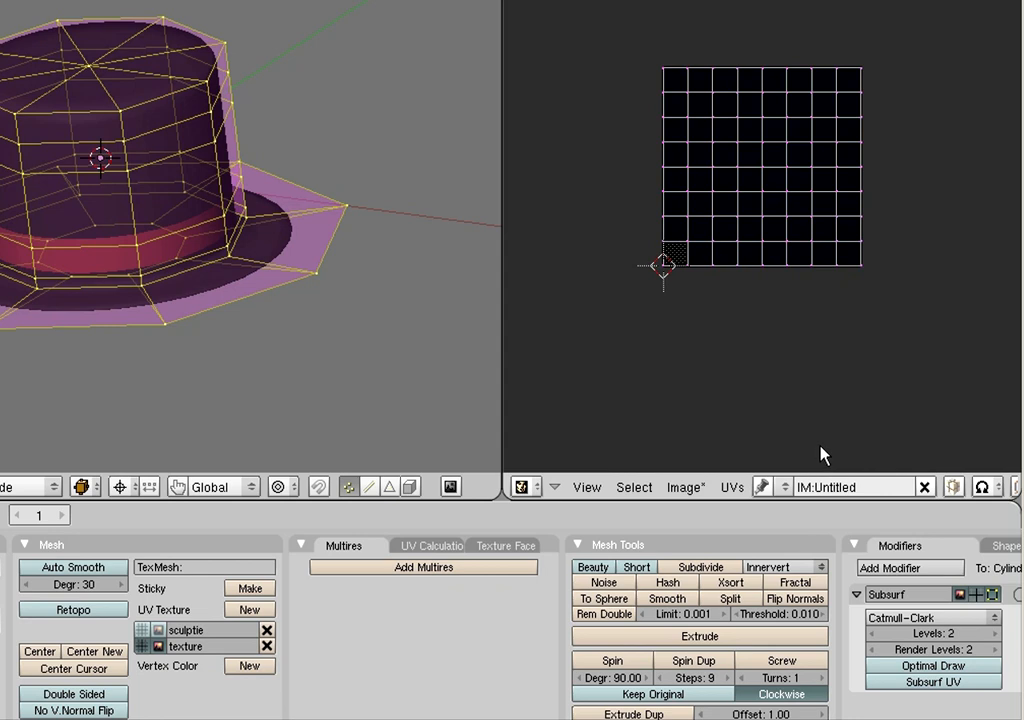
{"action": "mouse_move", "coordinate": [822, 450]}
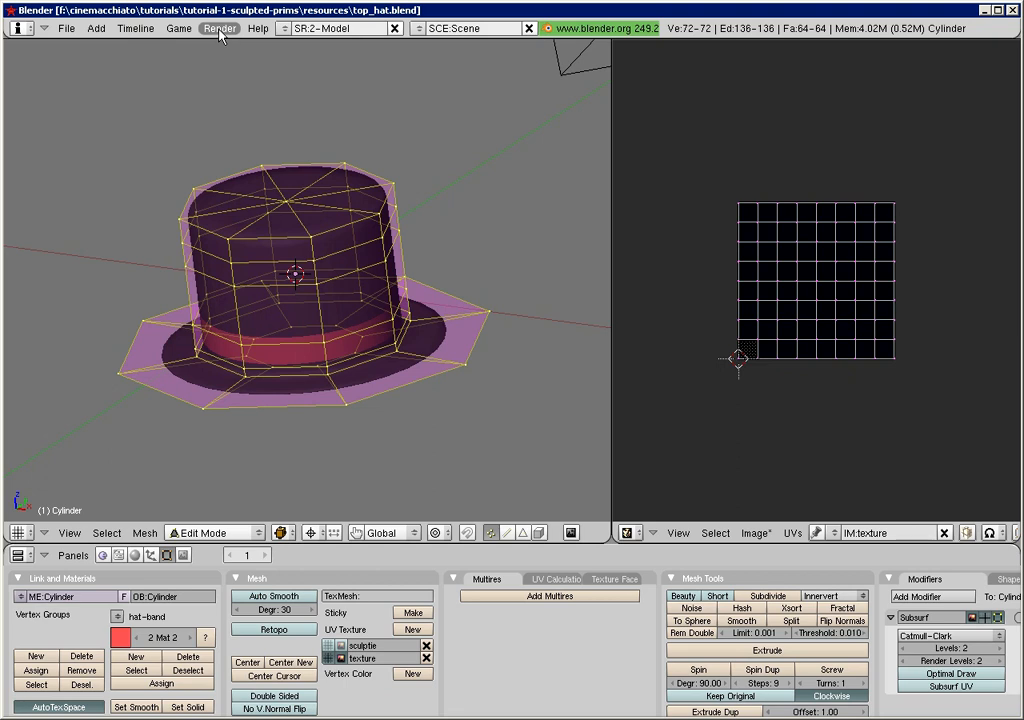
- Bake Texture Only from Render > Bake Render Meshes, then save the 64×64 band image
{"action": "left_click", "coordinate": [220, 28]}
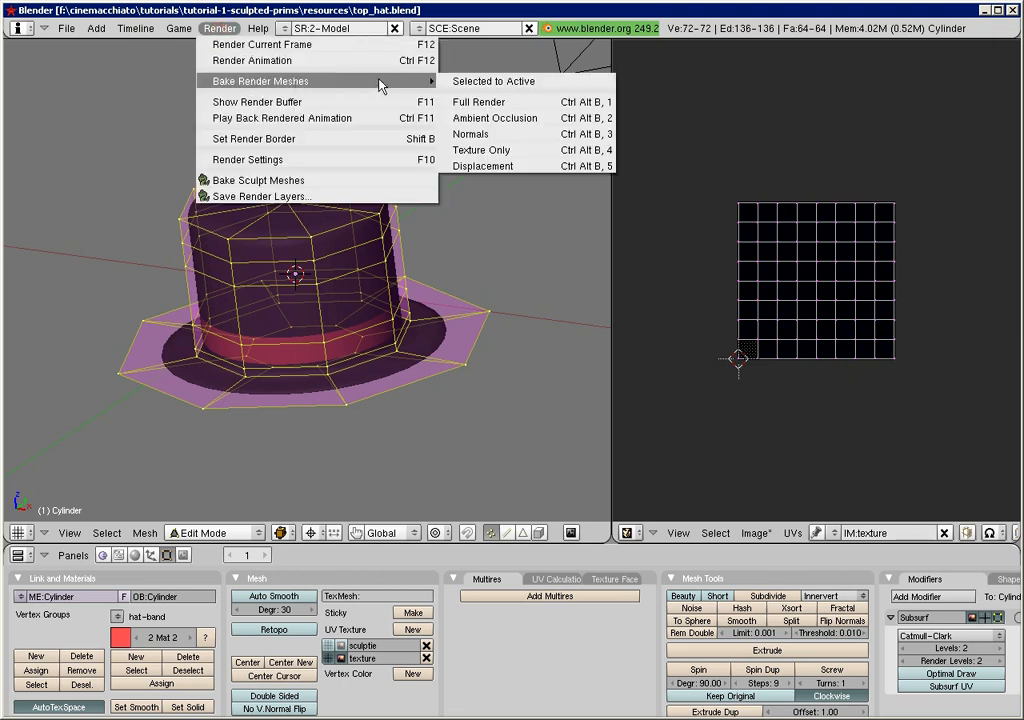
{"action": "mouse_move", "coordinate": [520, 148]}
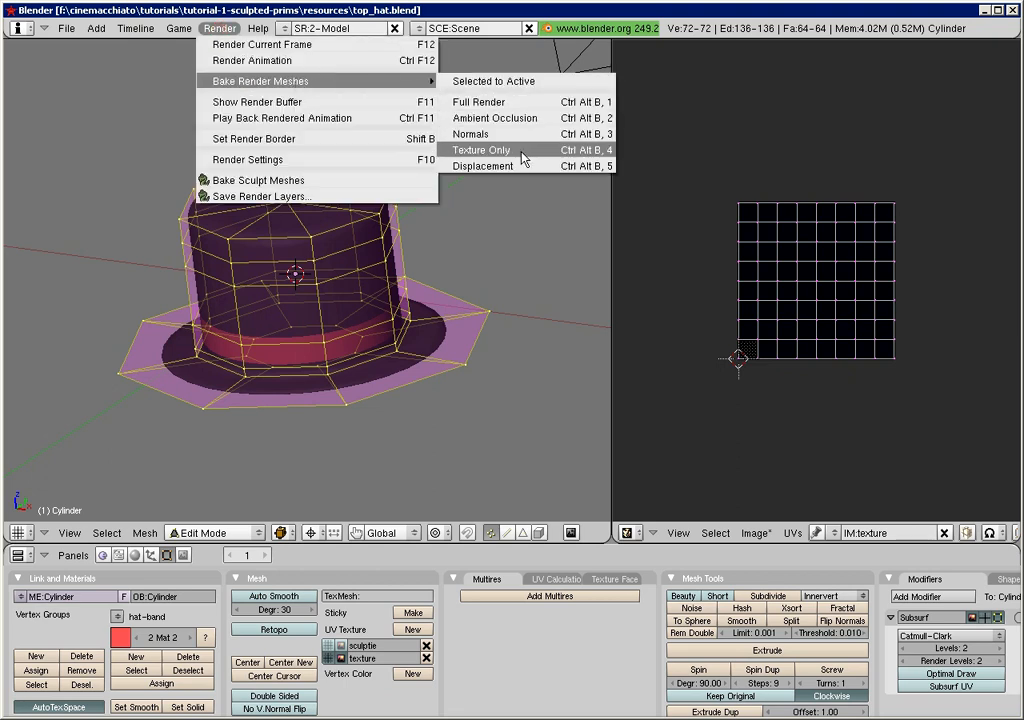
{"action": "left_click", "coordinate": [480, 148]}
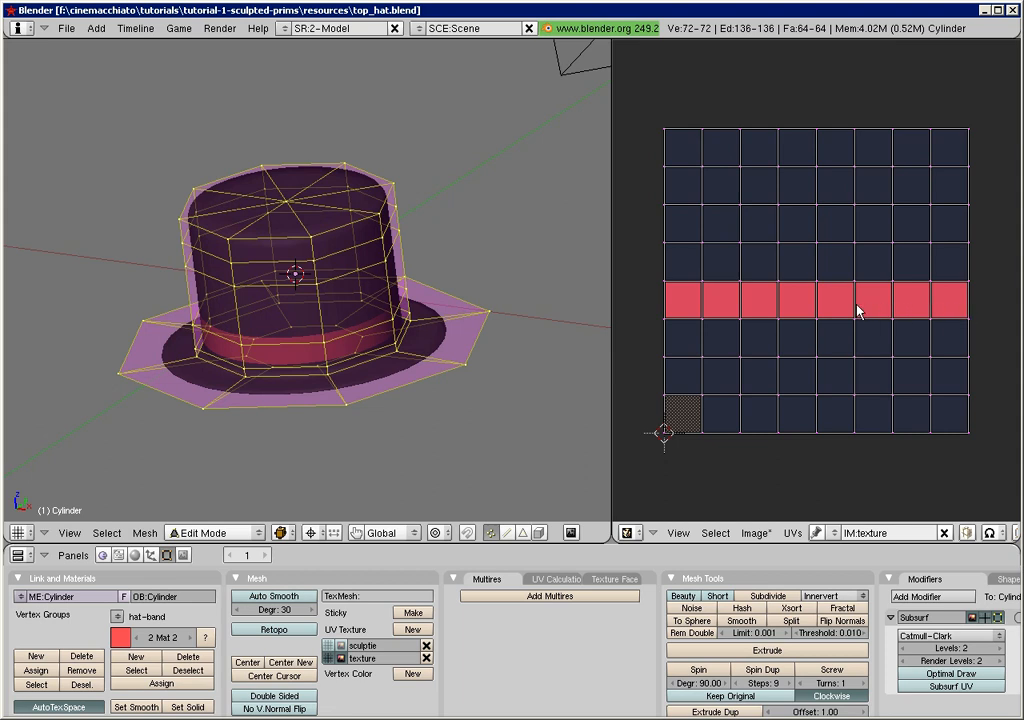
{"action": "mouse_move", "coordinate": [944, 308]}
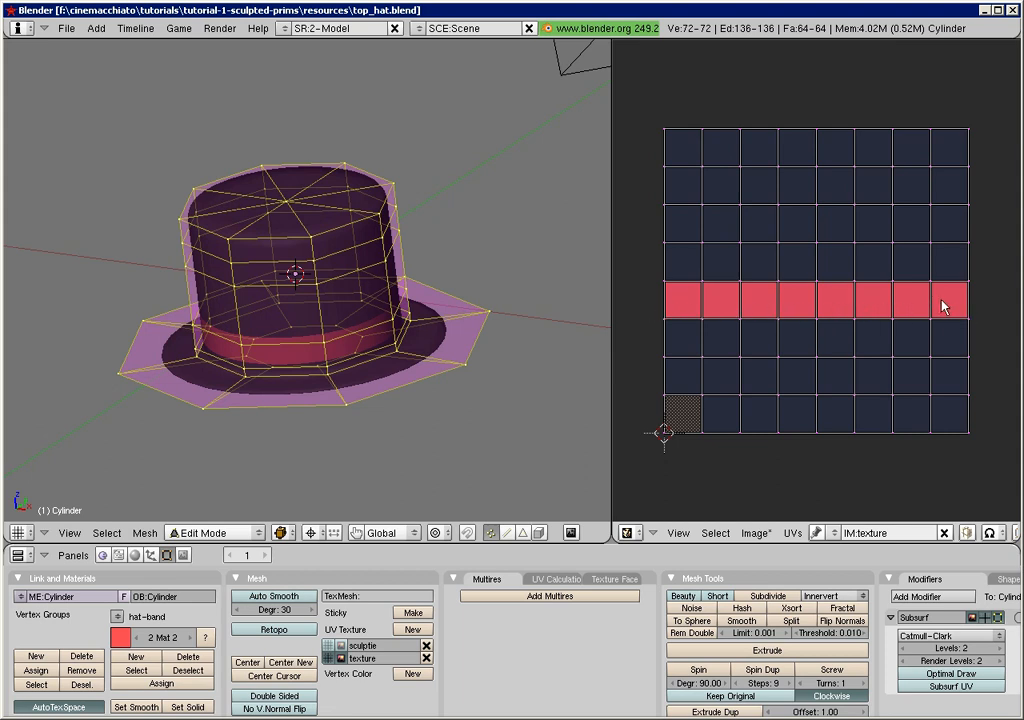
{"action": "mouse_move", "coordinate": [876, 460]}
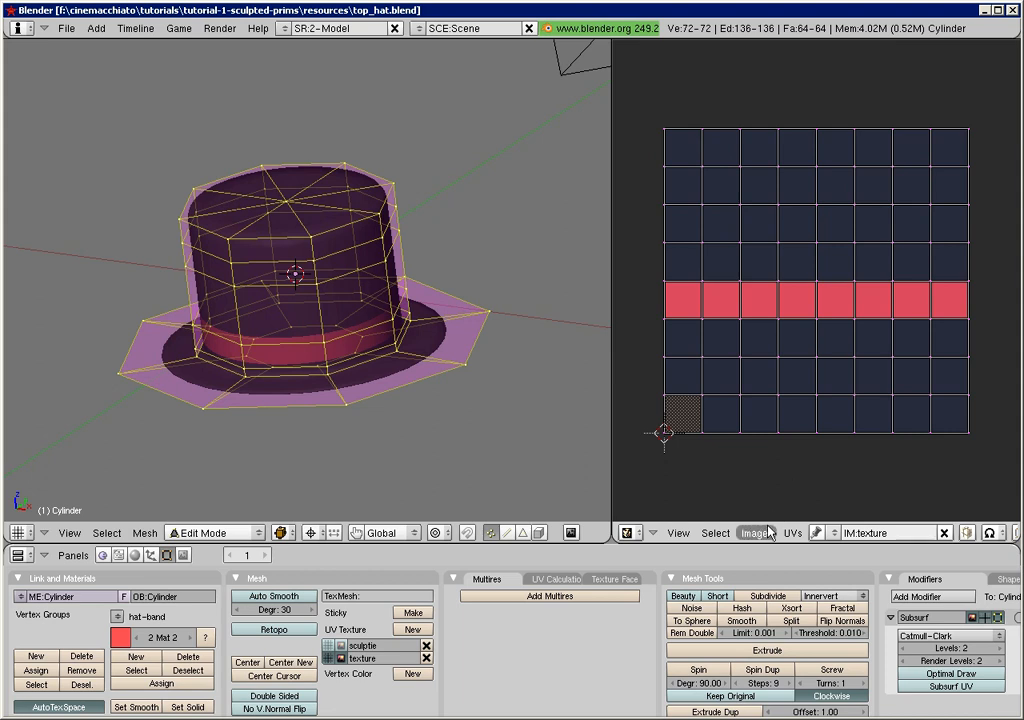
{"action": "left_click", "coordinate": [754, 532]}
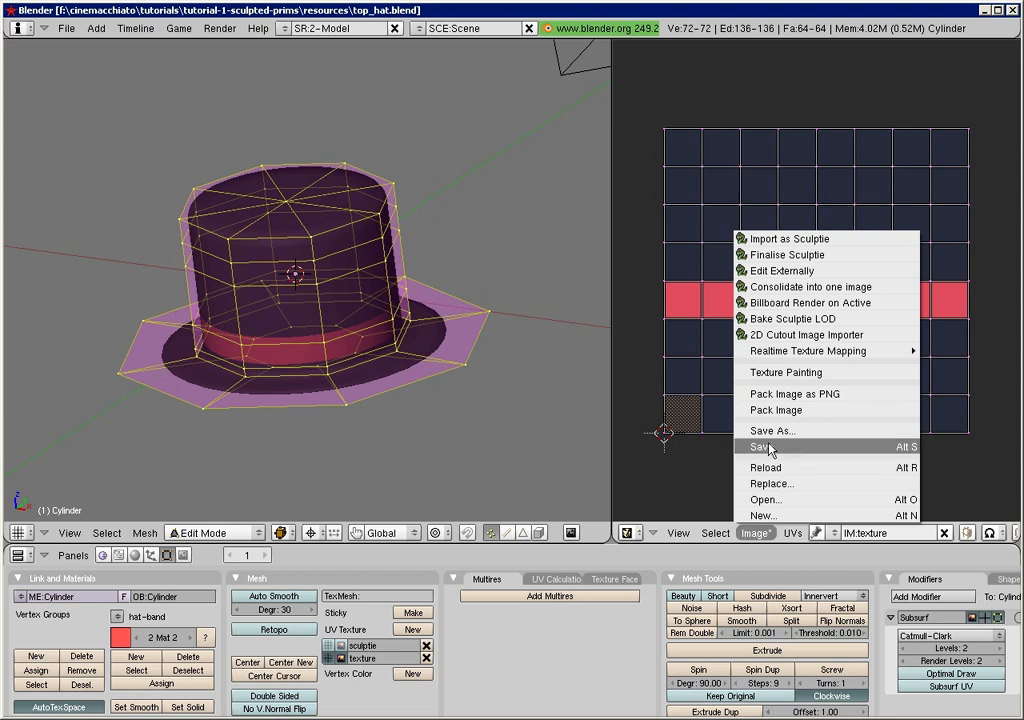
{"action": "left_click", "coordinate": [772, 430]}
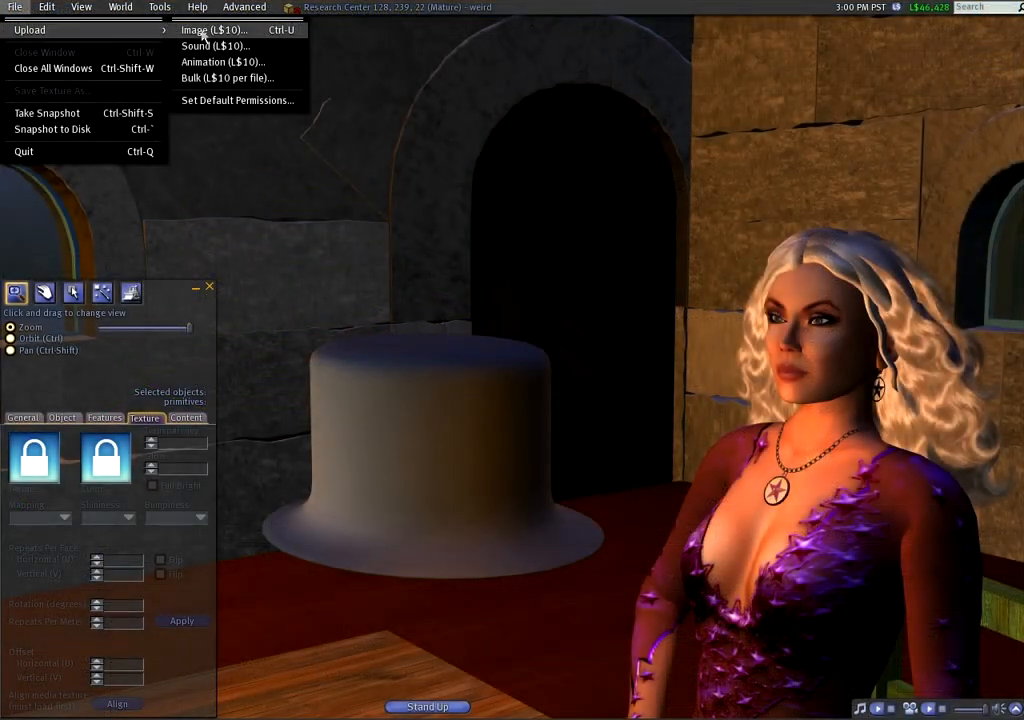
- Upload hardhat-texture for L$10, accept the payment notice, and drop it onto the hat
{"action": "left_click", "coordinate": [210, 30]}
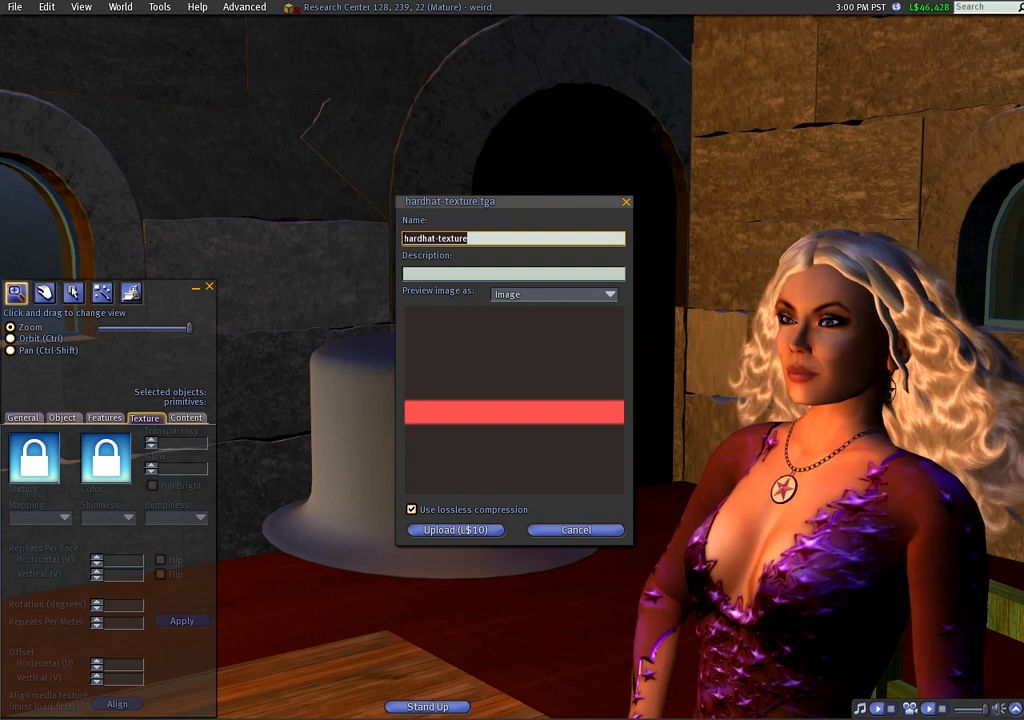
{"action": "left_click", "coordinate": [456, 530]}
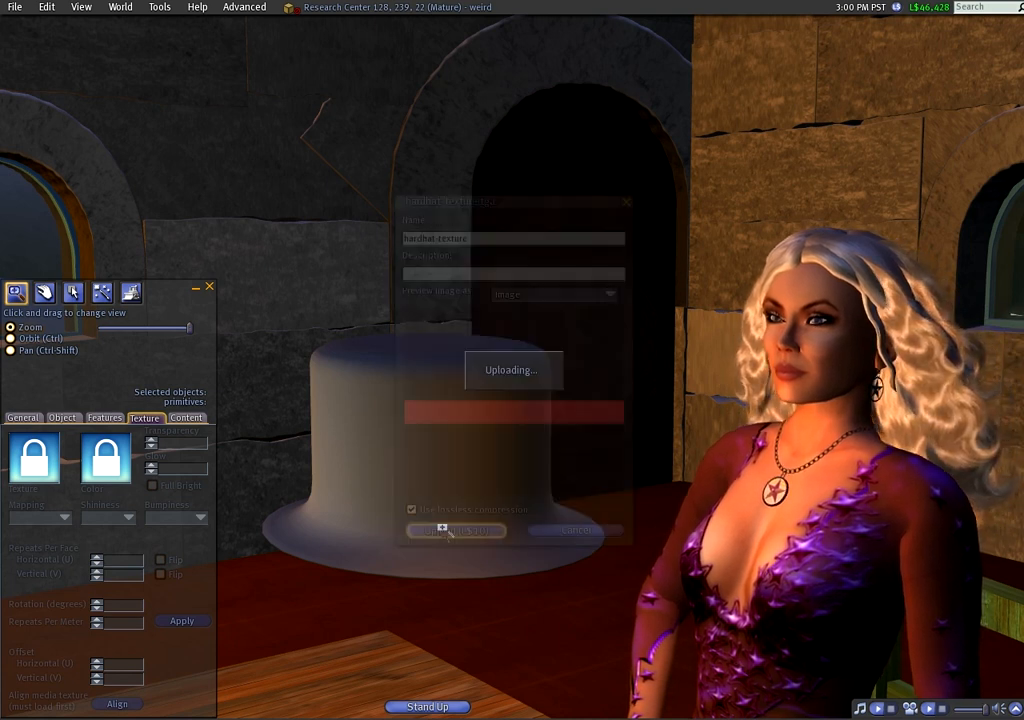
{"action": "left_click", "coordinate": [456, 530]}
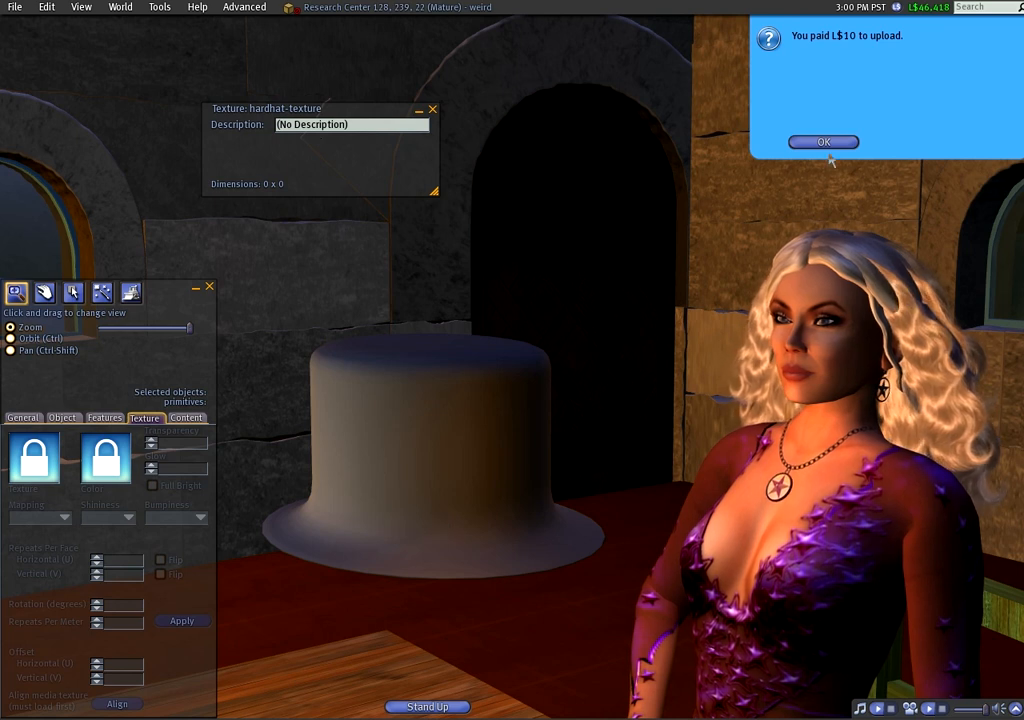
{"action": "left_click", "coordinate": [824, 140]}
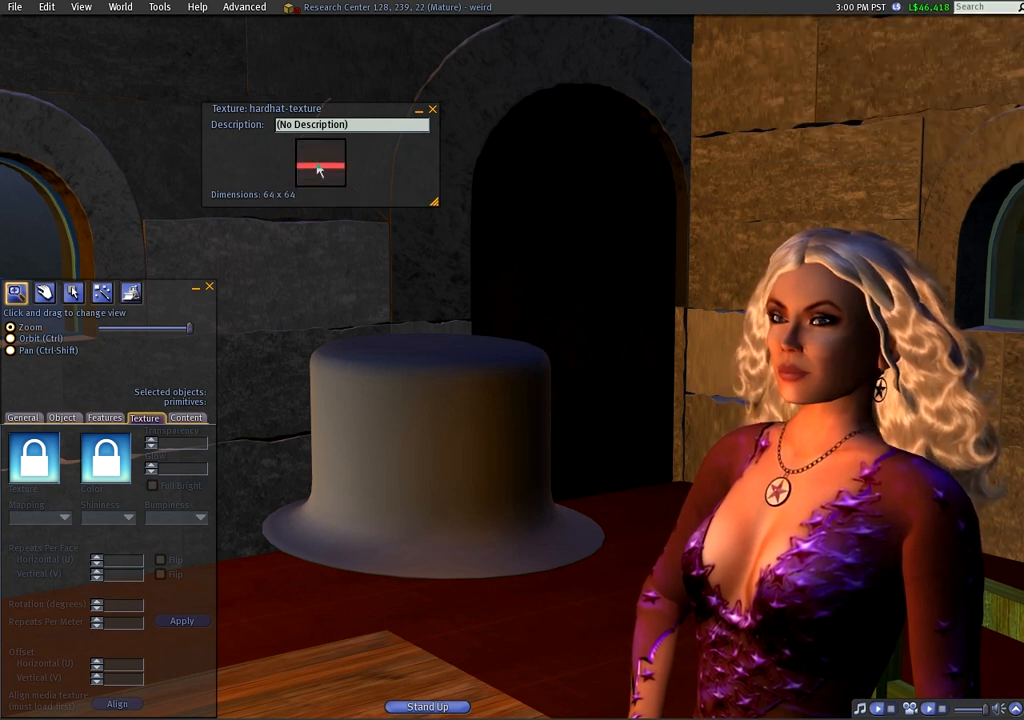
{"action": "left_click", "coordinate": [430, 450]}
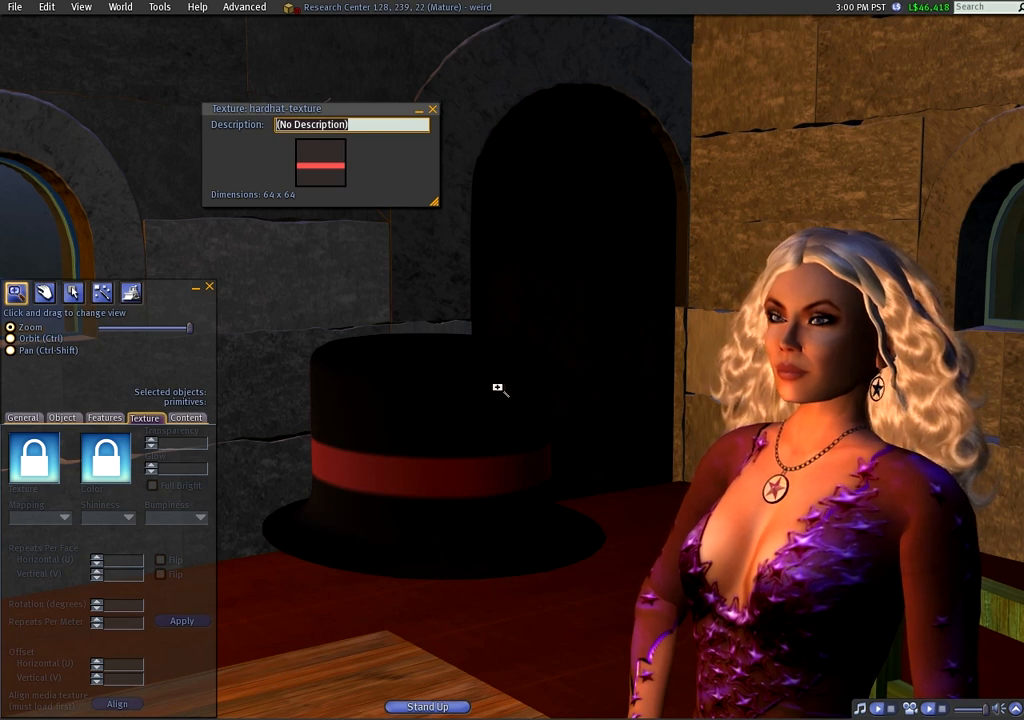
- Edit the hat from its pie menu and Alt-focus the camera on the red band
{"action": "right_click", "coordinate": [510, 378]}
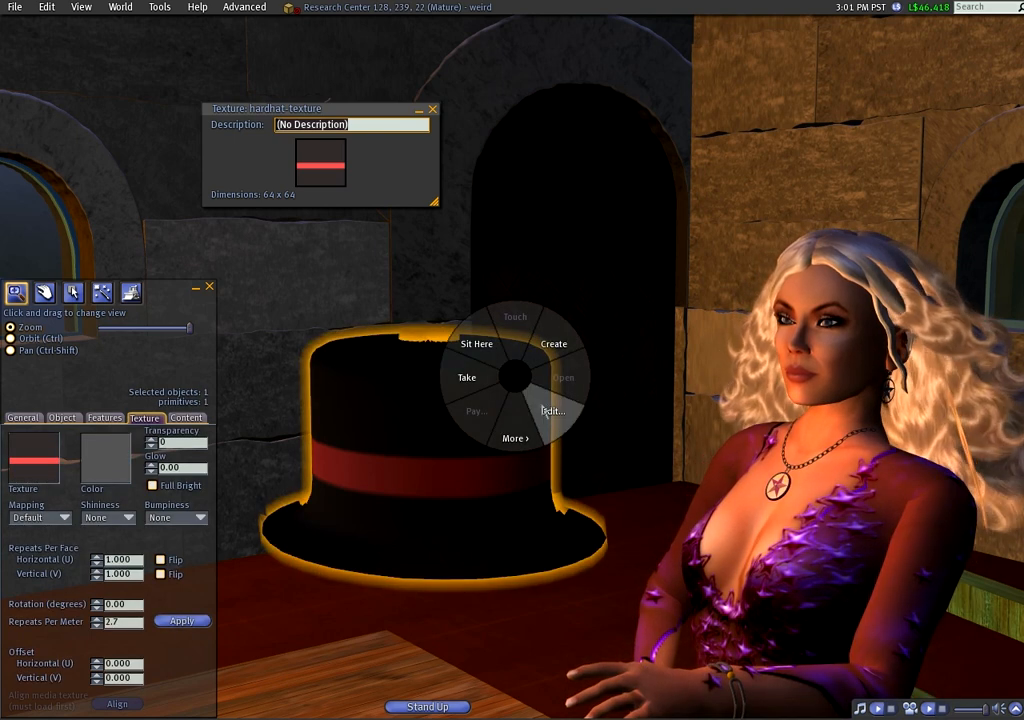
{"action": "left_click", "coordinate": [552, 410]}
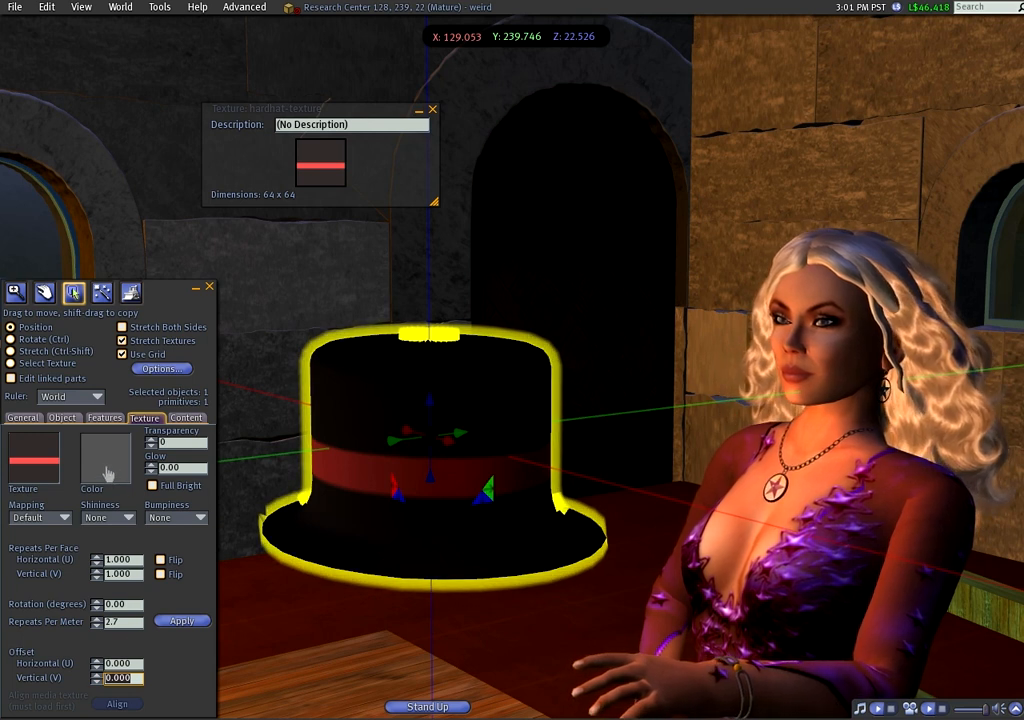
{"action": "left_click", "coordinate": [104, 456]}
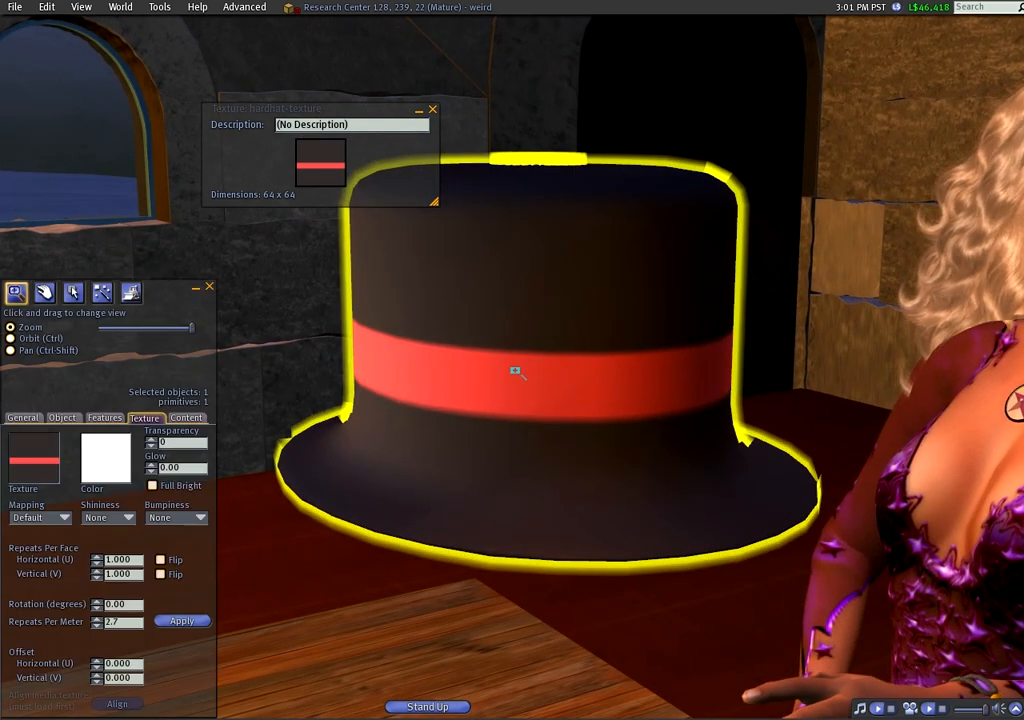
{"action": "left_click", "coordinate": [72, 292]}
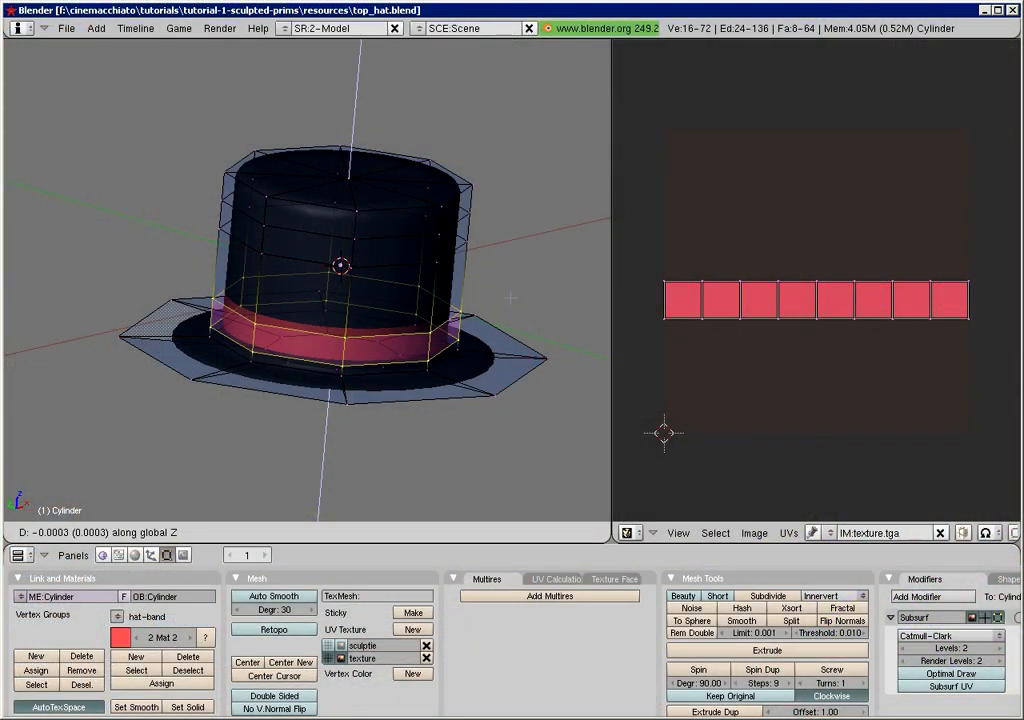
- Switch the UV editor image to sculptie-map and start Render > Bake Sculpt Meshes
{"action": "left_click_drag", "start_coordinate": [344, 330], "coordinate": [344, 280]}
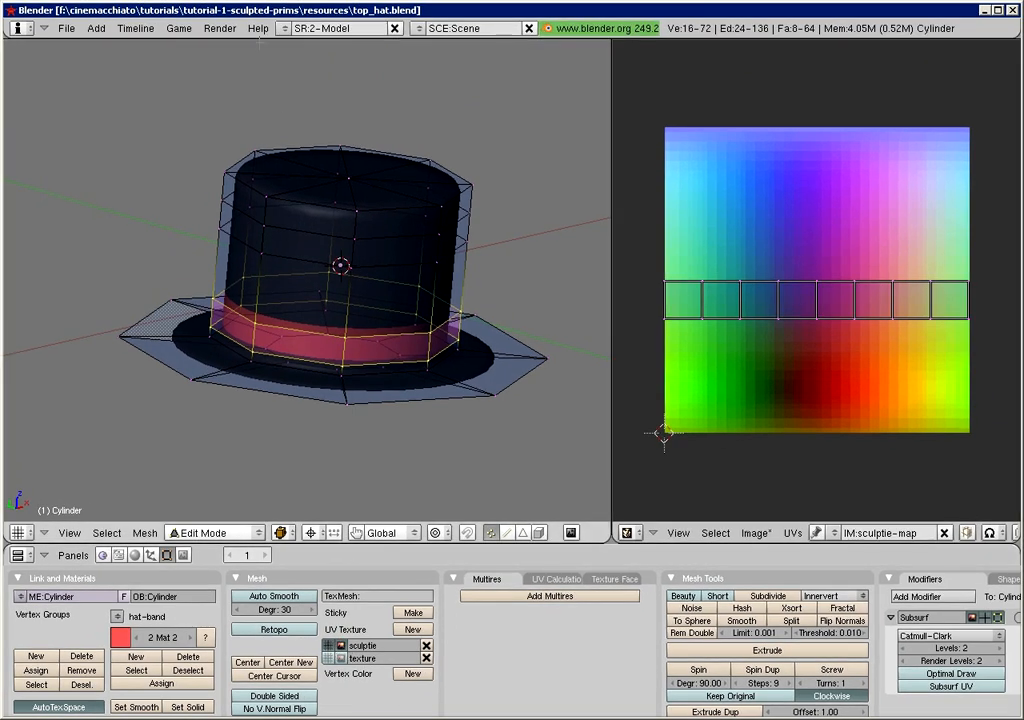
{"action": "left_click", "coordinate": [220, 28]}
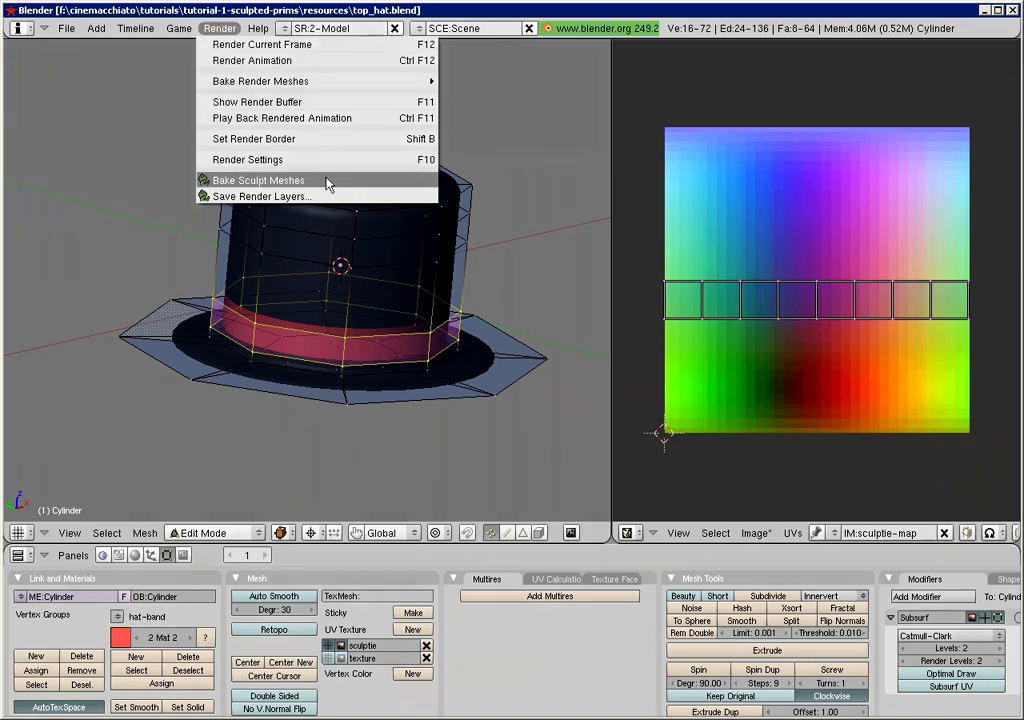